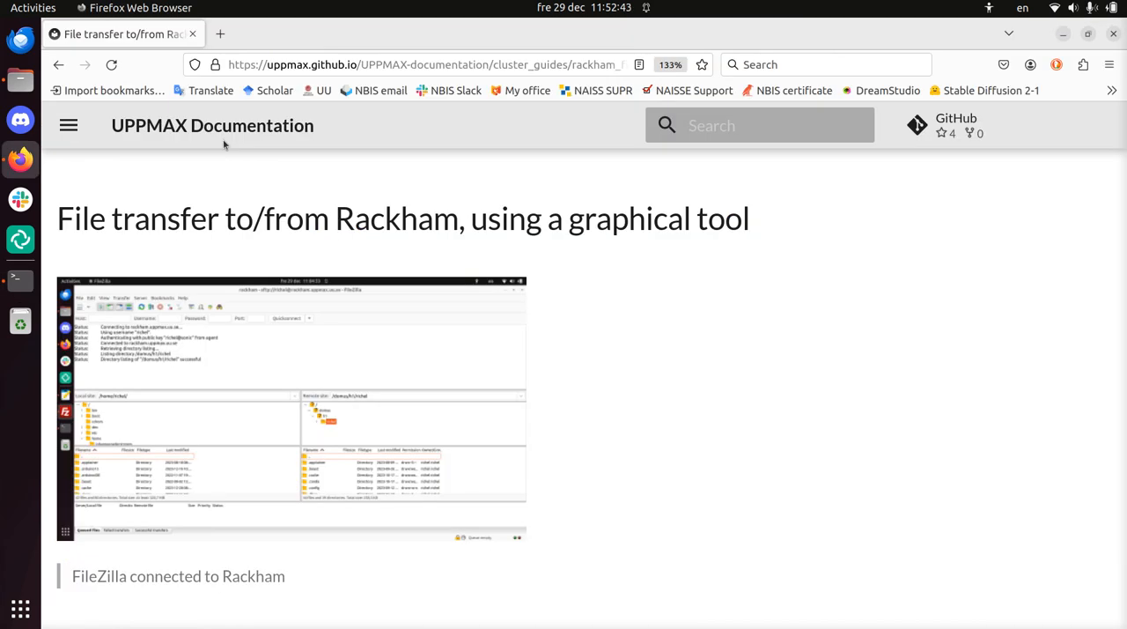
{"action": "mouse_move", "coordinate": [273, 198]}
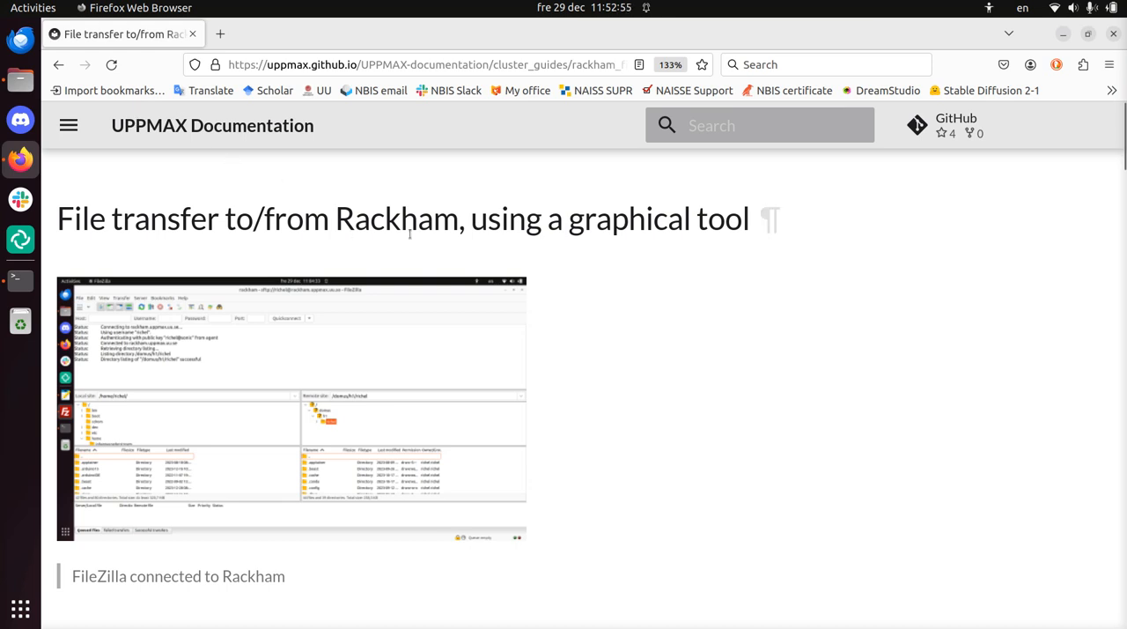
{"action": "mouse_move", "coordinate": [586, 334]}
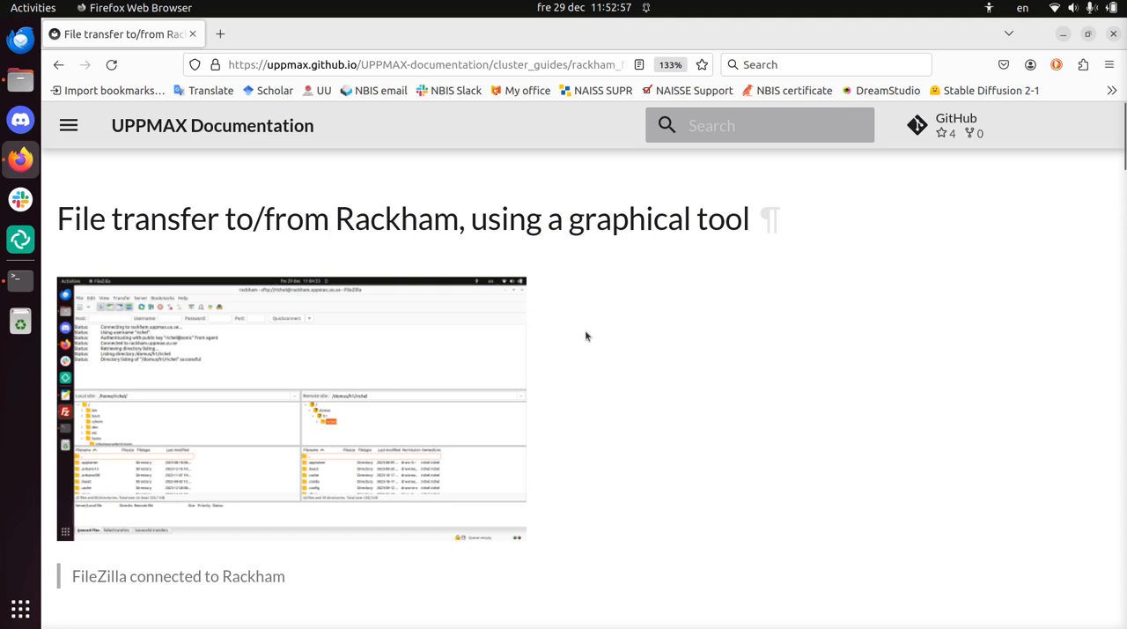
{"action": "mouse_move", "coordinate": [315, 382]}
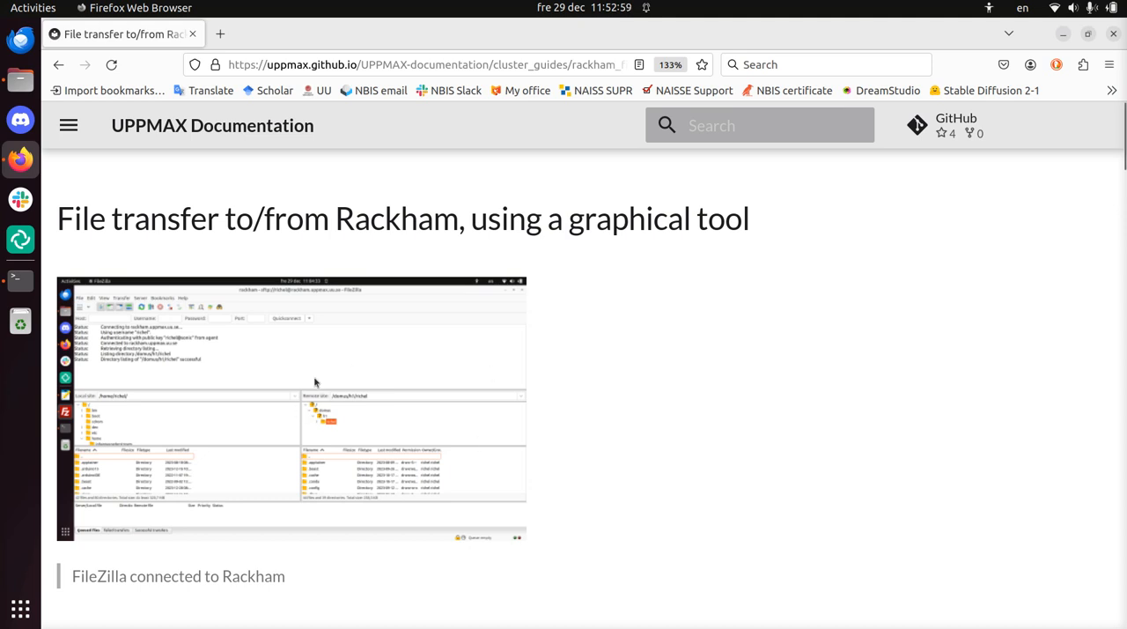
Scroll the documentation to the Overview diagram of file transfers between the user computer and Rackham
{"action": "scroll", "scroll_direction": "up", "scroll_amount": 3}
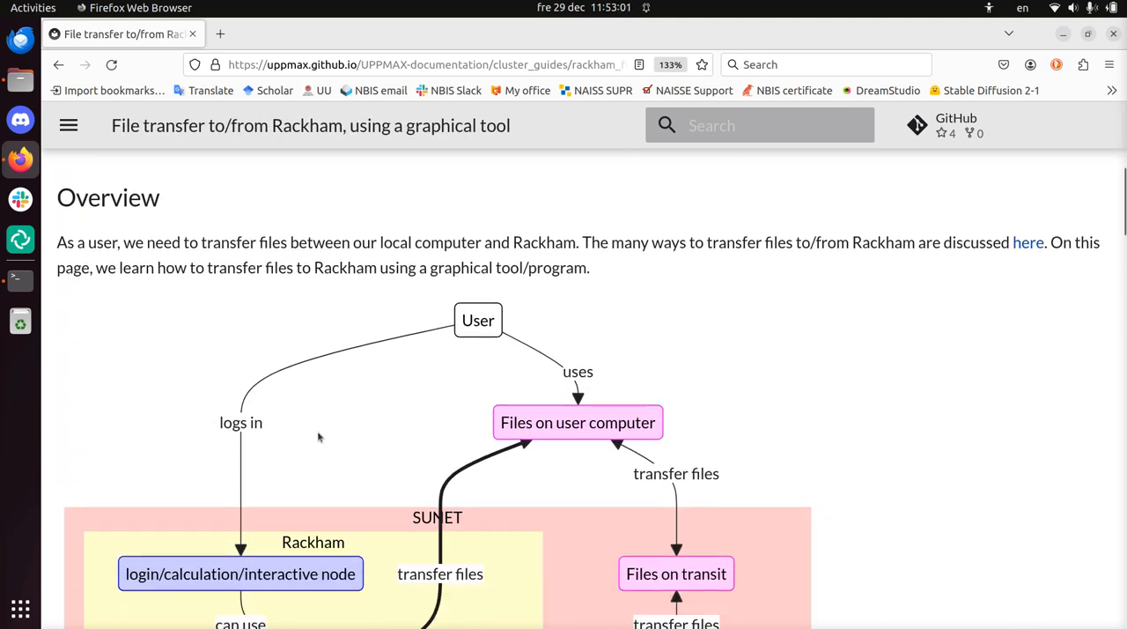
{"action": "scroll", "scroll_direction": "down", "scroll_amount": 3}
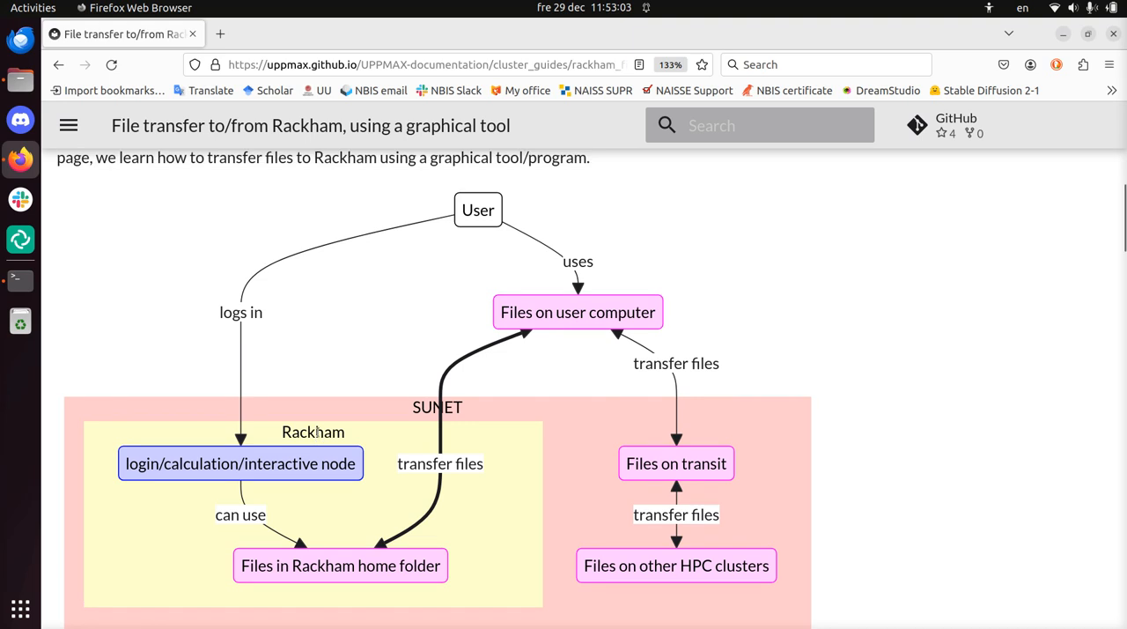
{"action": "scroll", "scroll_direction": "up", "scroll_amount": 3}
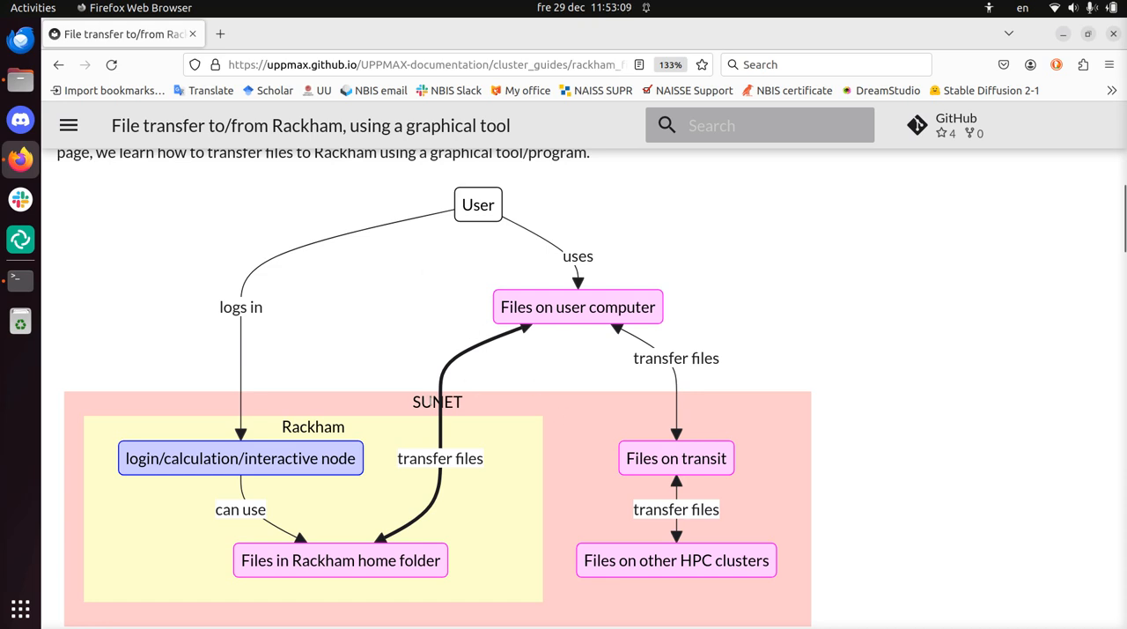
{"action": "mouse_move", "coordinate": [472, 226]}
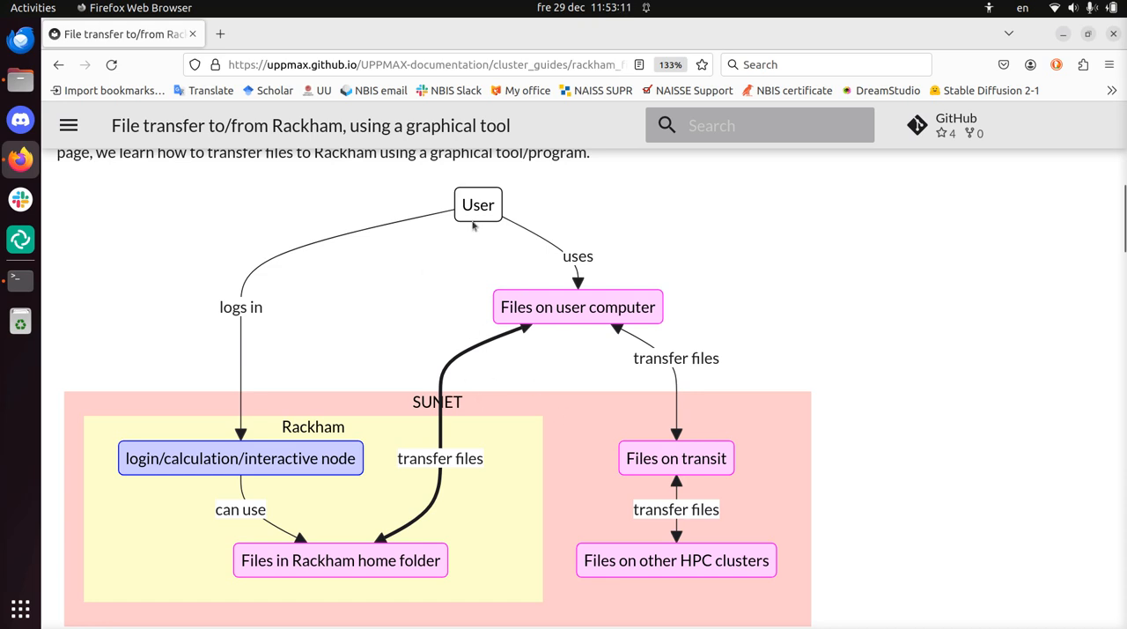
{"action": "mouse_move", "coordinate": [557, 365]}
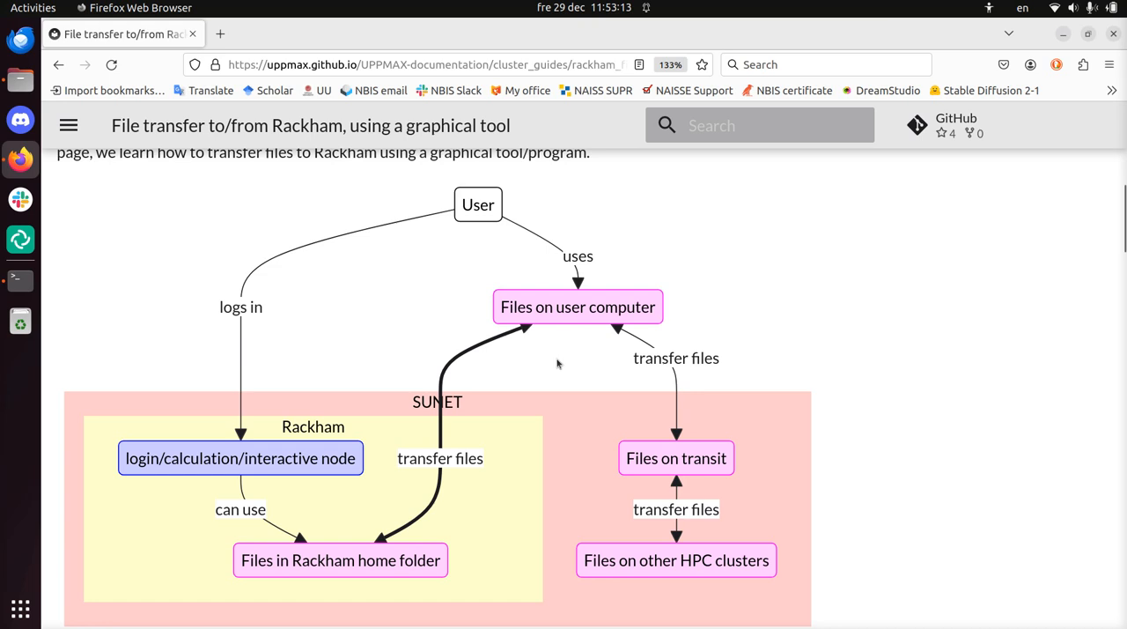
{"action": "mouse_move", "coordinate": [543, 298]}
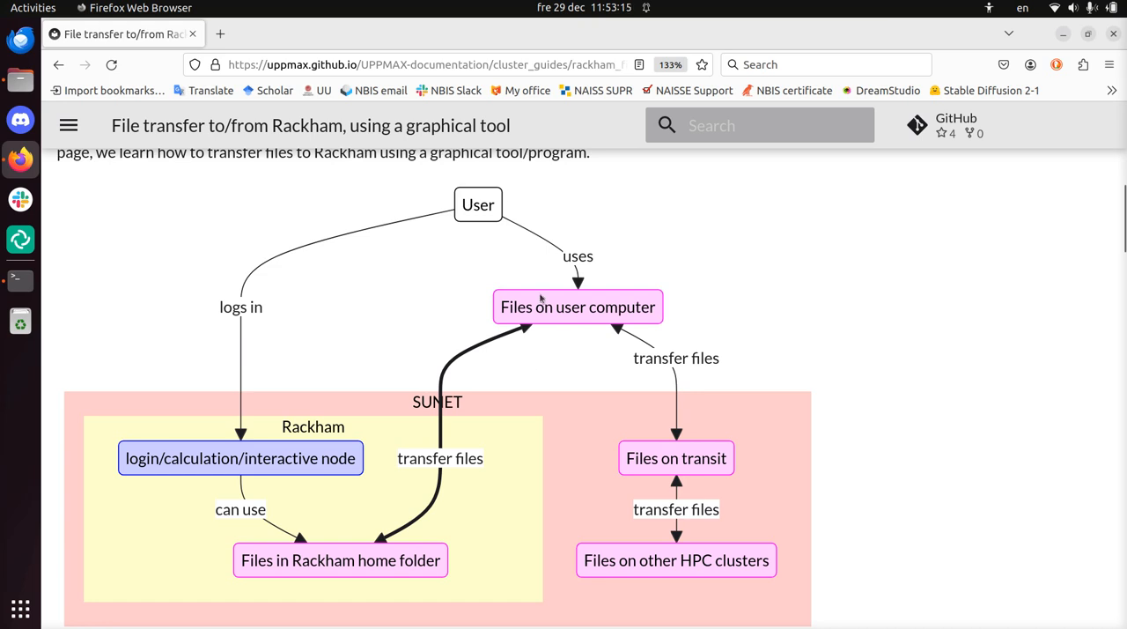
{"action": "mouse_move", "coordinate": [470, 300]}
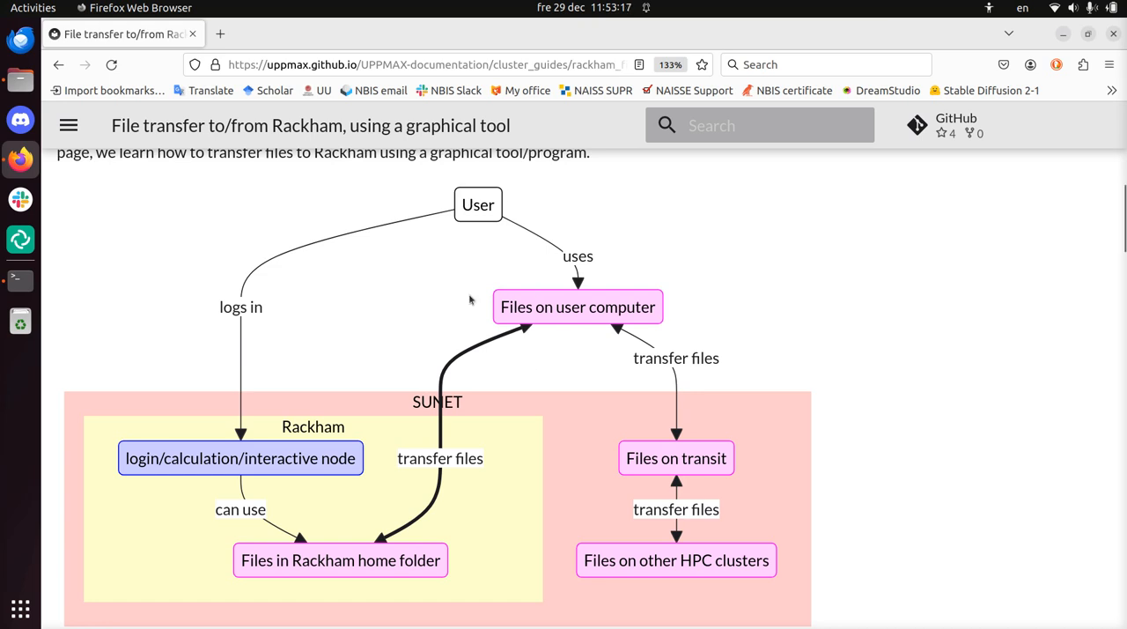
{"action": "mouse_move", "coordinate": [408, 405]}
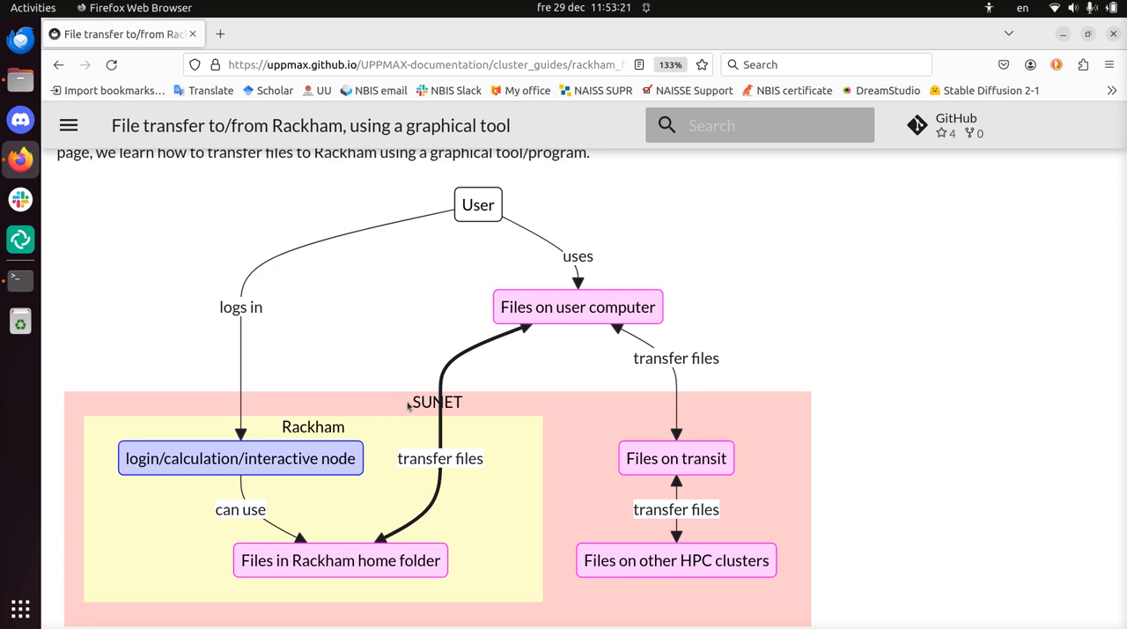
{"action": "mouse_move", "coordinate": [387, 462]}
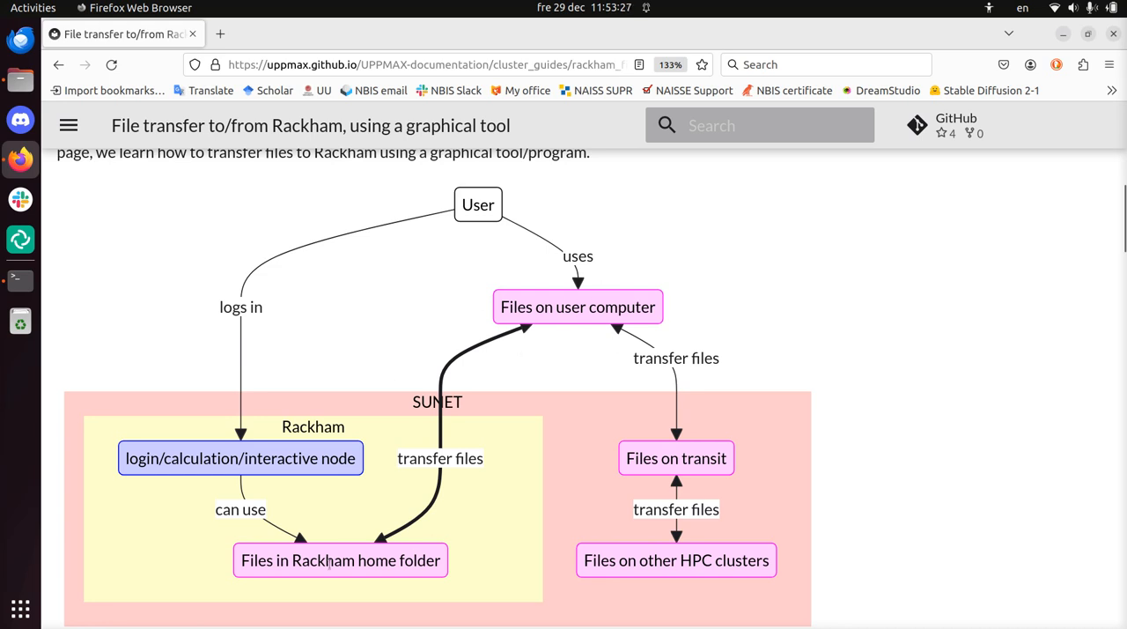
{"action": "mouse_move", "coordinate": [595, 380]}
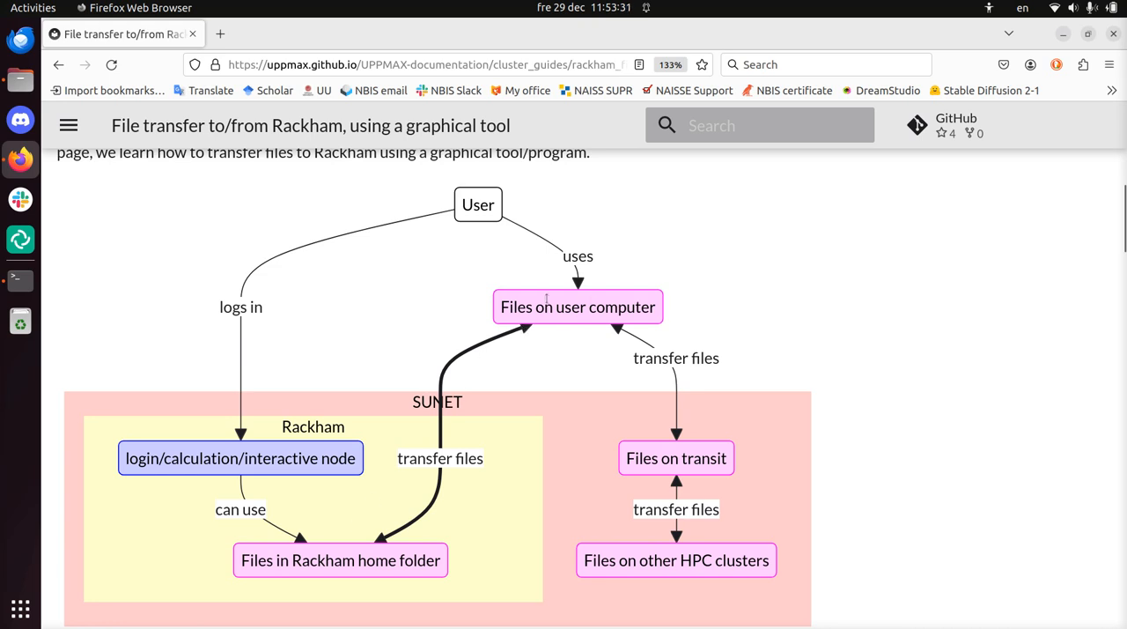
{"action": "mouse_move", "coordinate": [324, 595]}
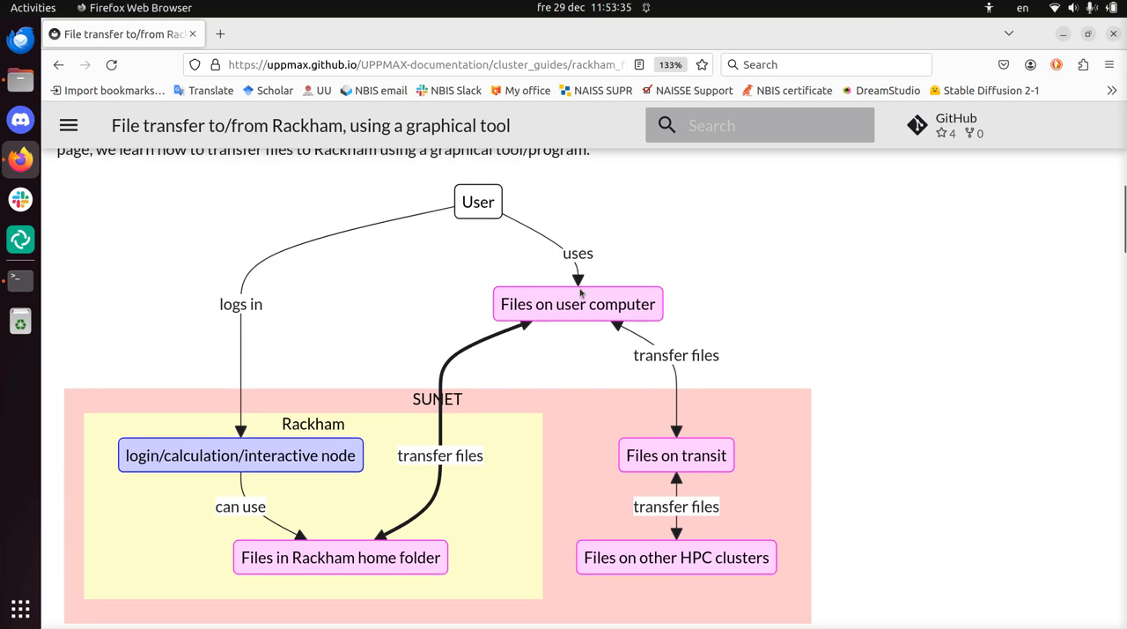
Scroll down to the 'Using FileZilla' section and its list of transfer steps
{"action": "scroll", "scroll_direction": "down", "scroll_amount": 3}
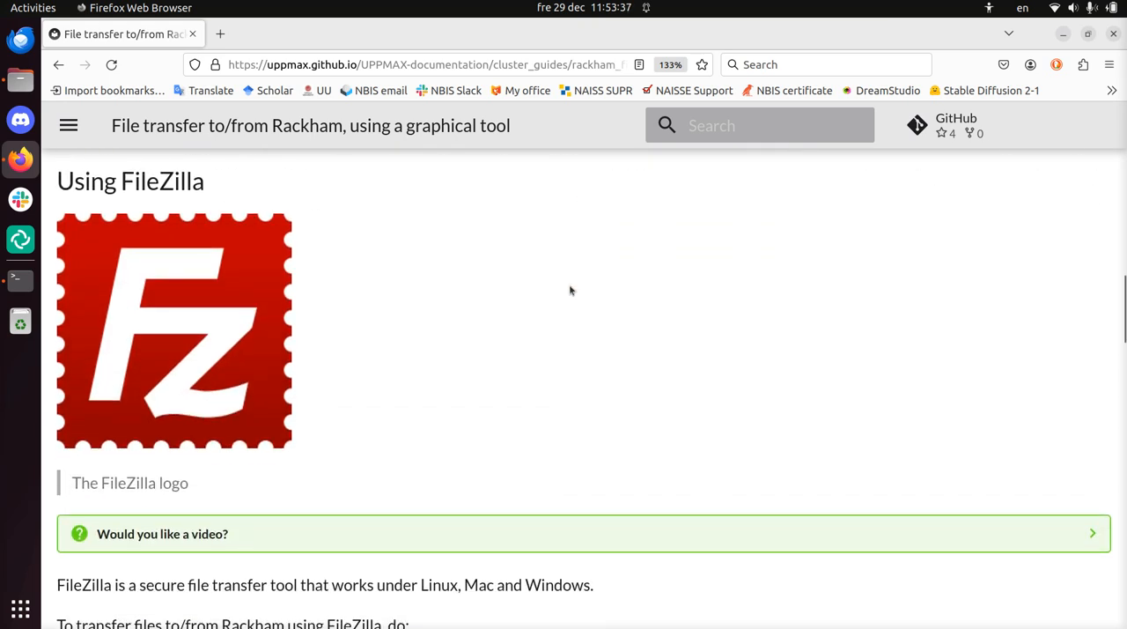
{"action": "scroll", "scroll_direction": "down", "scroll_amount": 3}
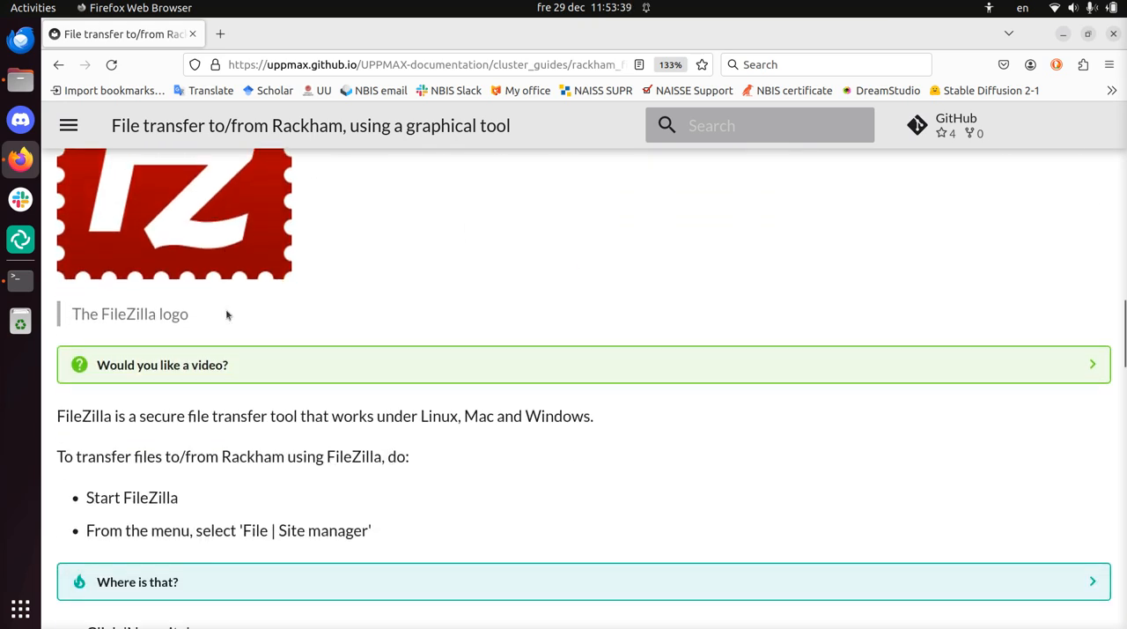
{"action": "scroll", "scroll_direction": "down", "scroll_amount": 3}
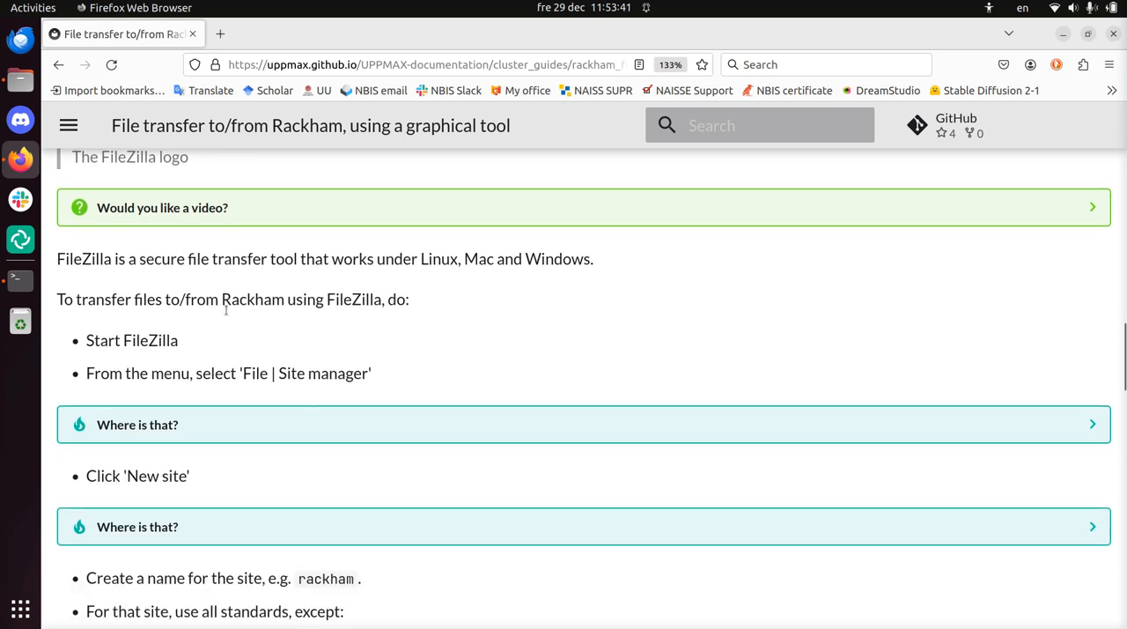
{"action": "scroll", "scroll_direction": "down", "scroll_amount": 3}
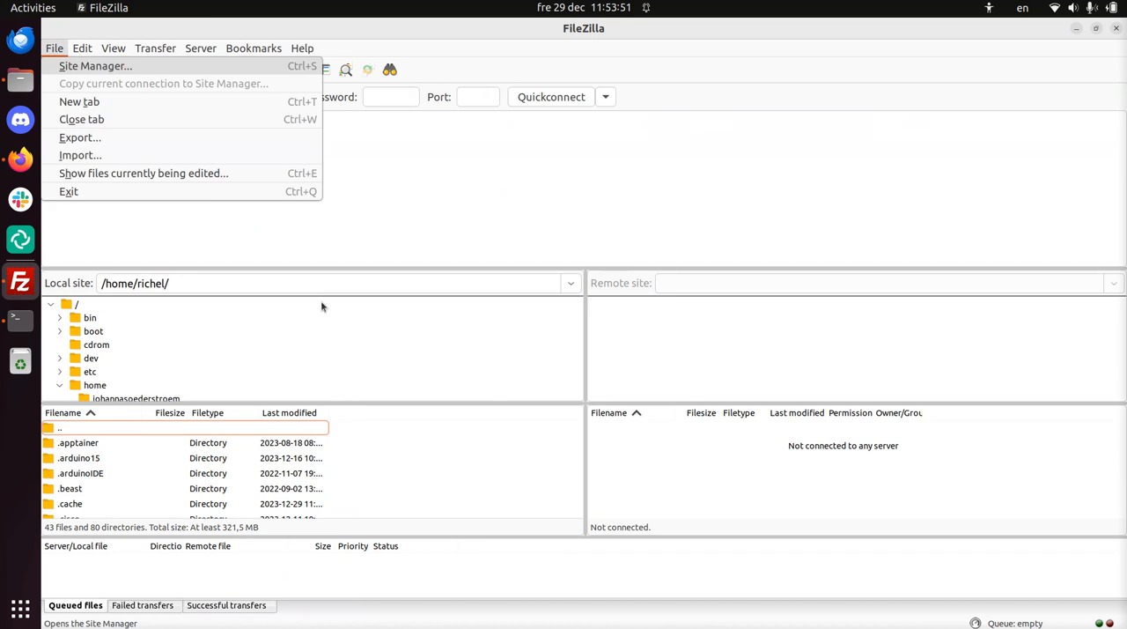
Create a new saved site named rackham in the Site Manager
{"action": "left_click", "coordinate": [95, 65]}
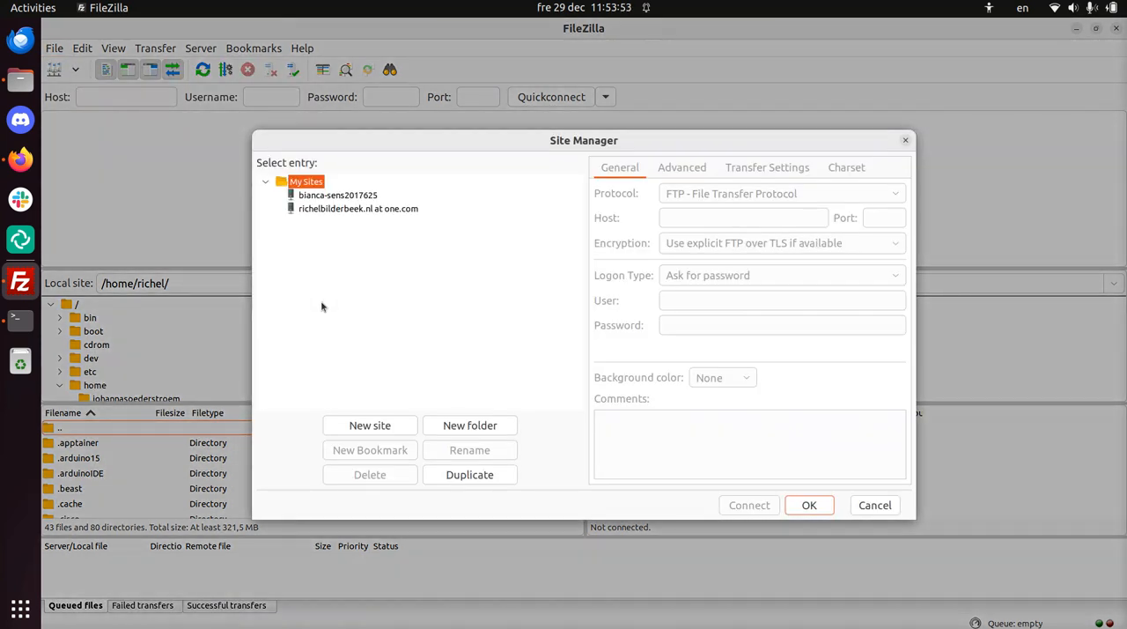
{"action": "left_click", "coordinate": [369, 426]}
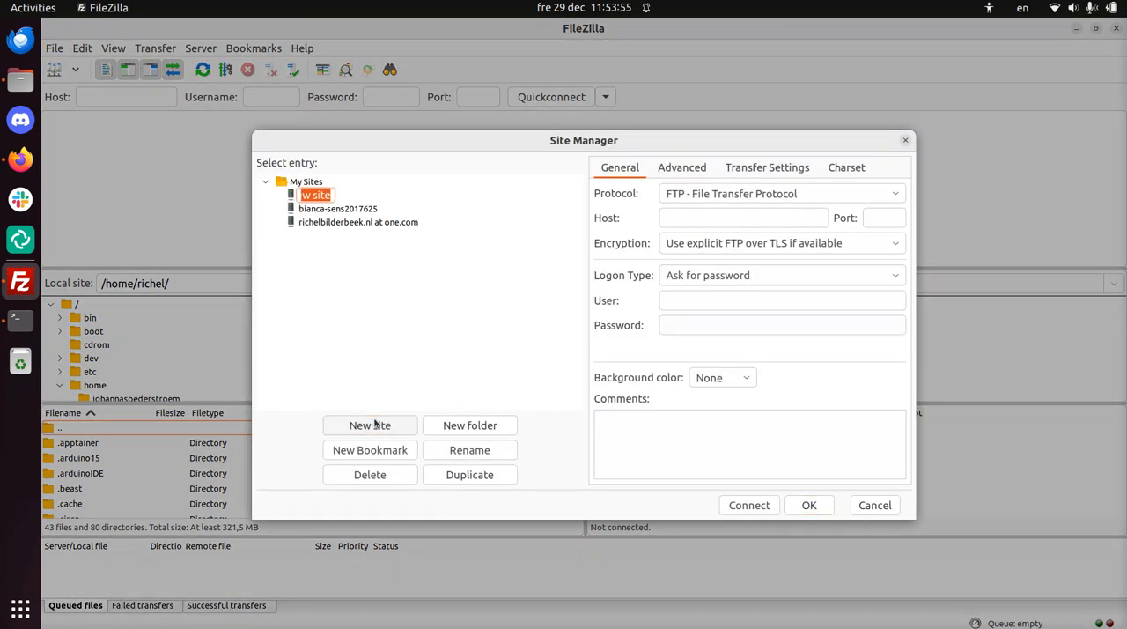
{"action": "type", "text": "rackham"}
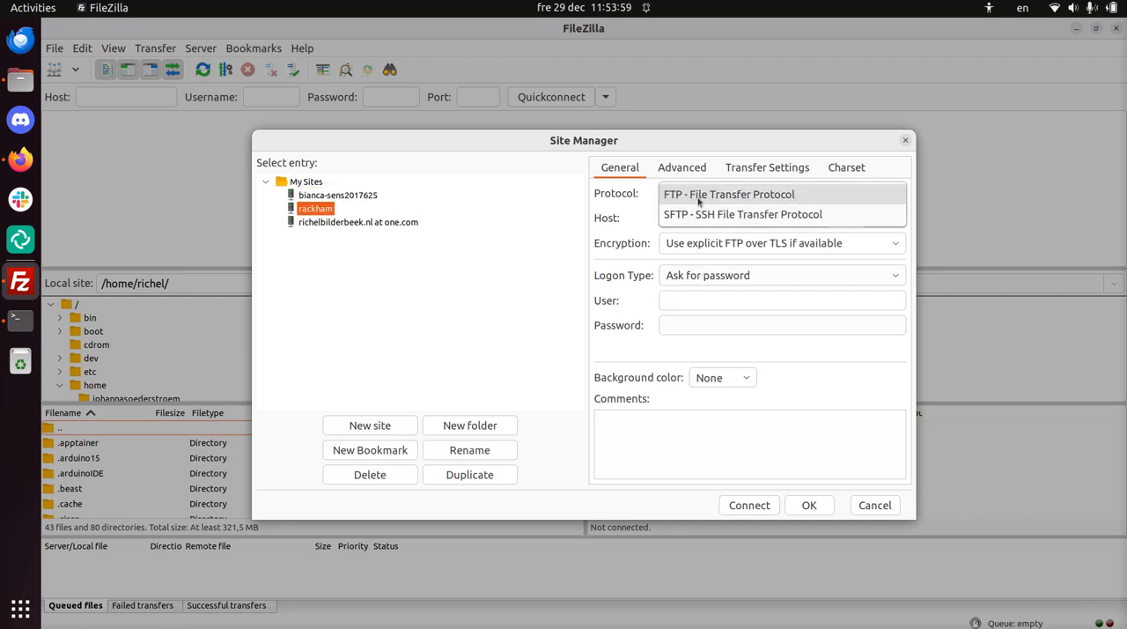
Set the site's protocol to SFTP with host rackham.uppmax.uu.se and user richel
{"action": "left_click", "coordinate": [743, 215]}
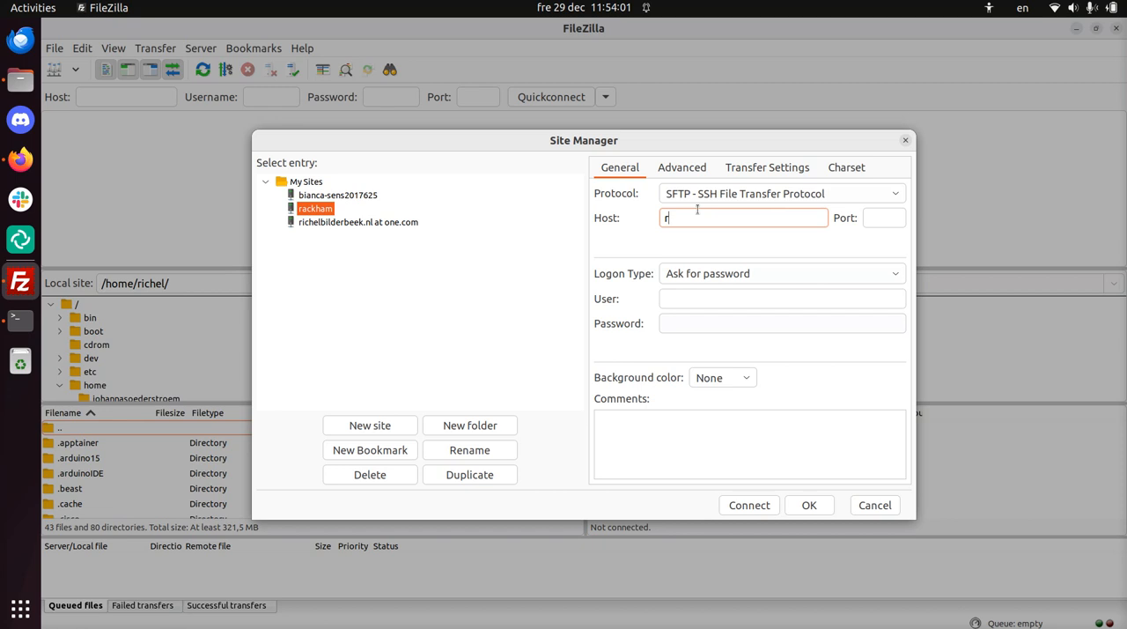
{"action": "type", "text": "ackham.uppmax.uu.se"}
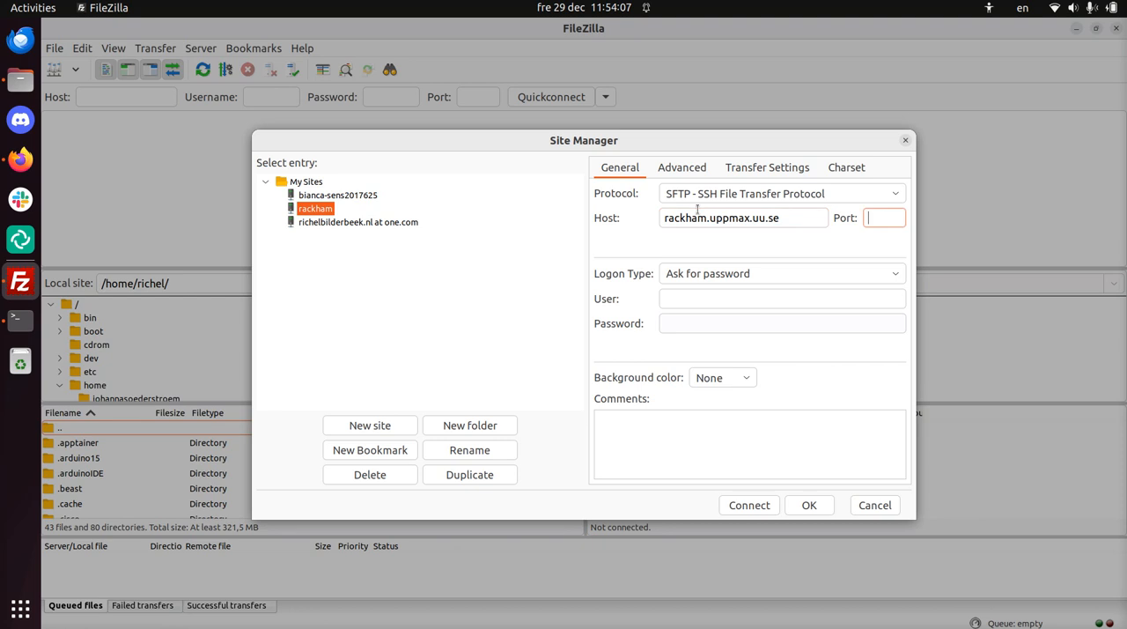
{"action": "type", "text": "richel"}
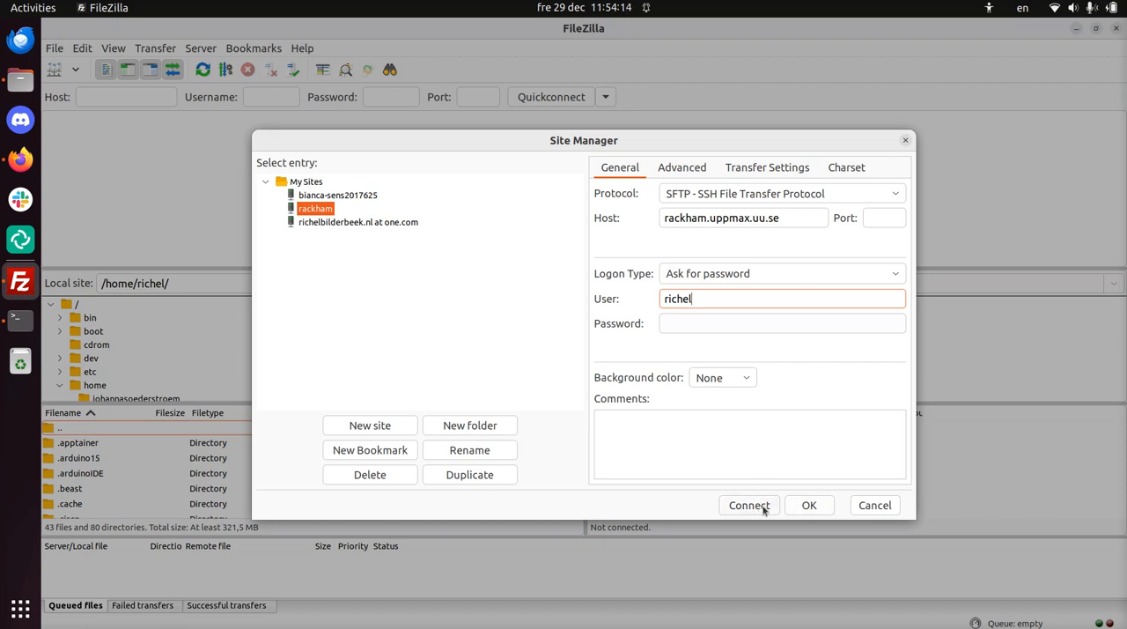
Connect to the rackham site with the password so the remote home /domus/h1/richel is listed
{"action": "left_click", "coordinate": [749, 503]}
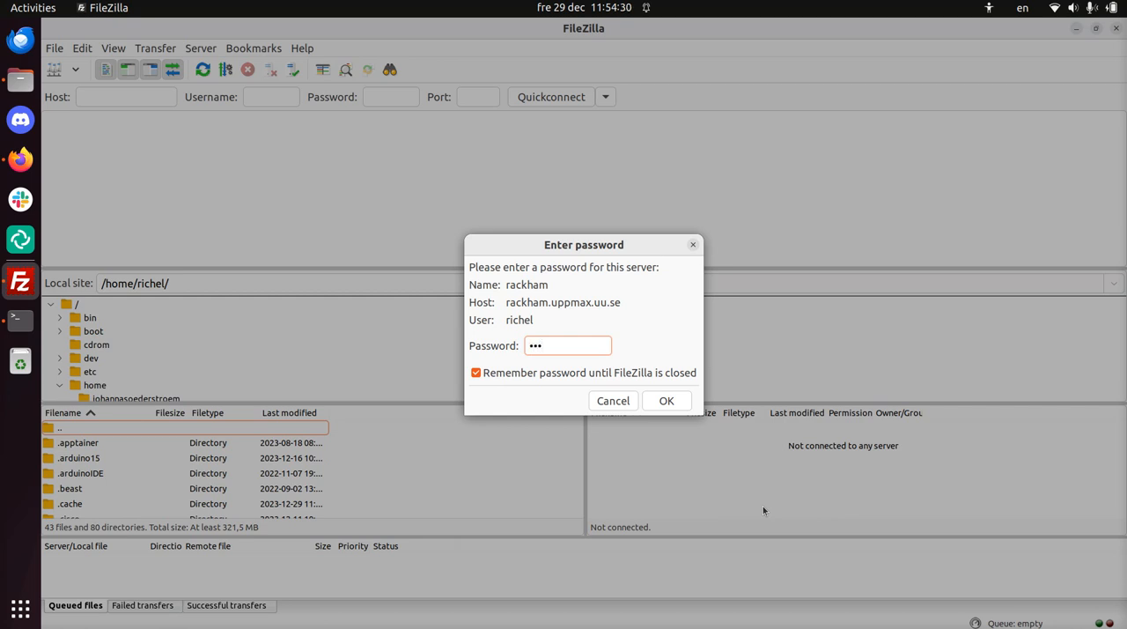
{"action": "type", "text": "password"}
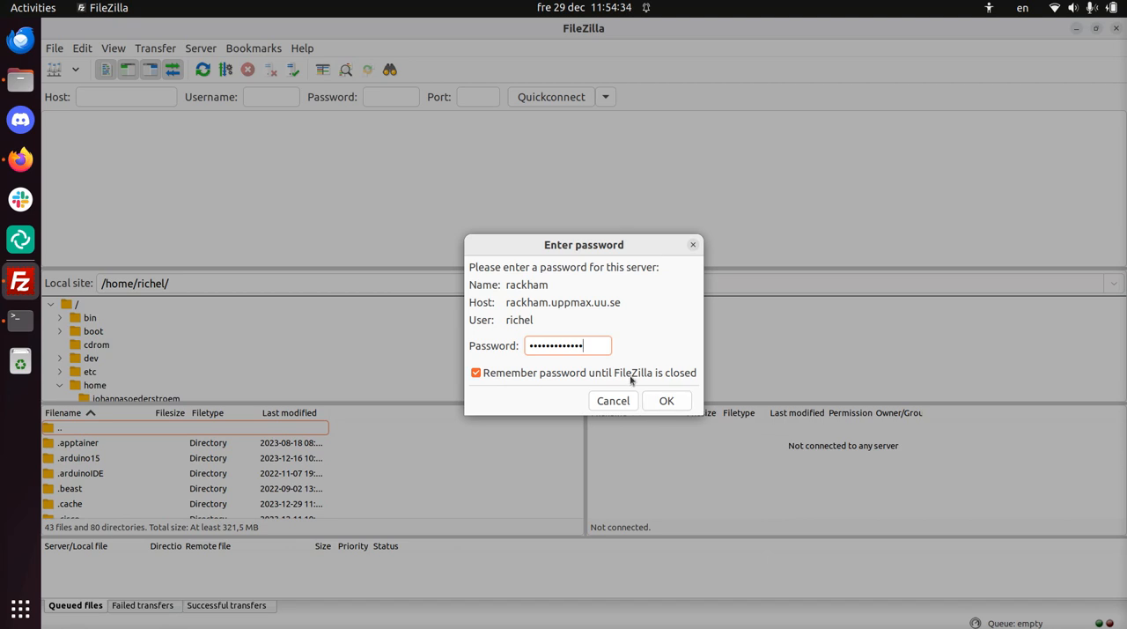
{"action": "left_click", "coordinate": [665, 400]}
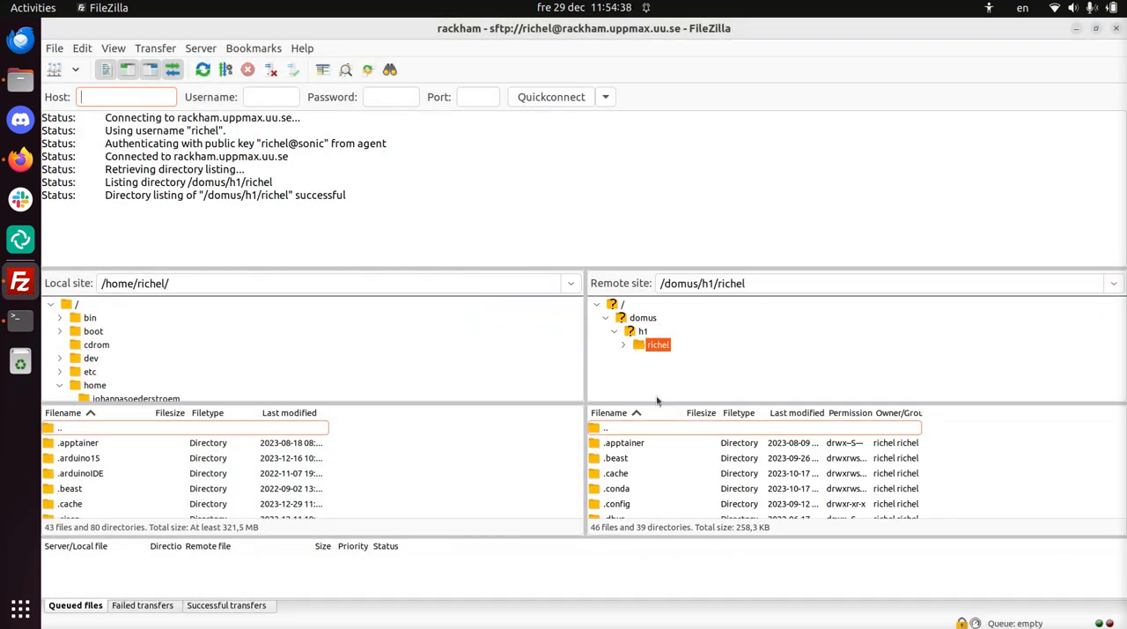
{"action": "mouse_move", "coordinate": [736, 368]}
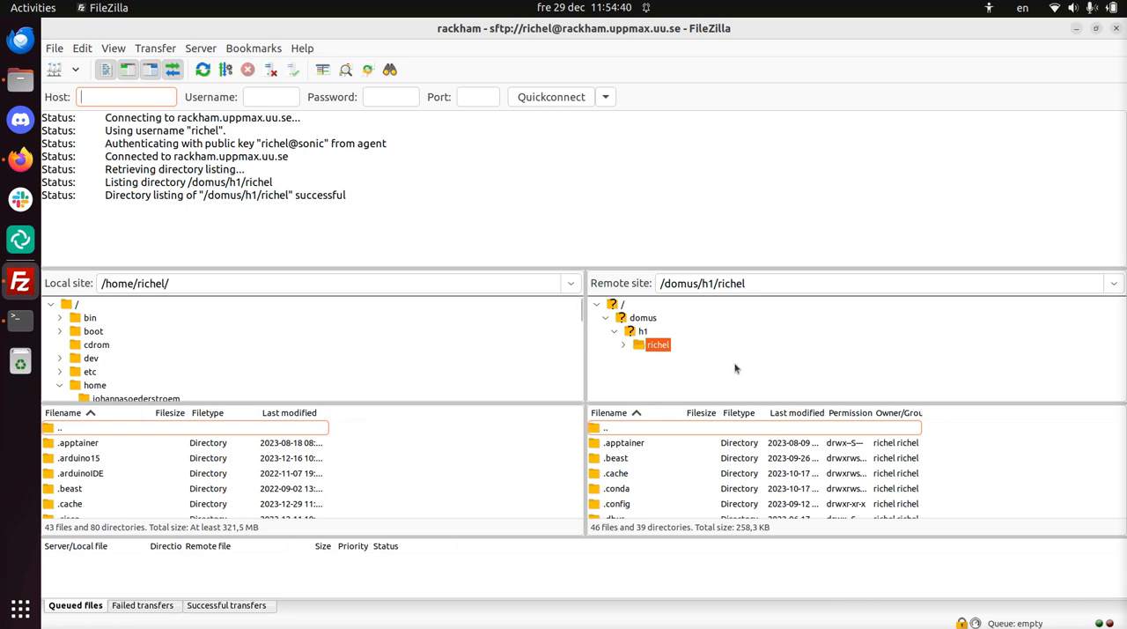
{"action": "scroll", "scroll_direction": "down", "scroll_amount": 3}
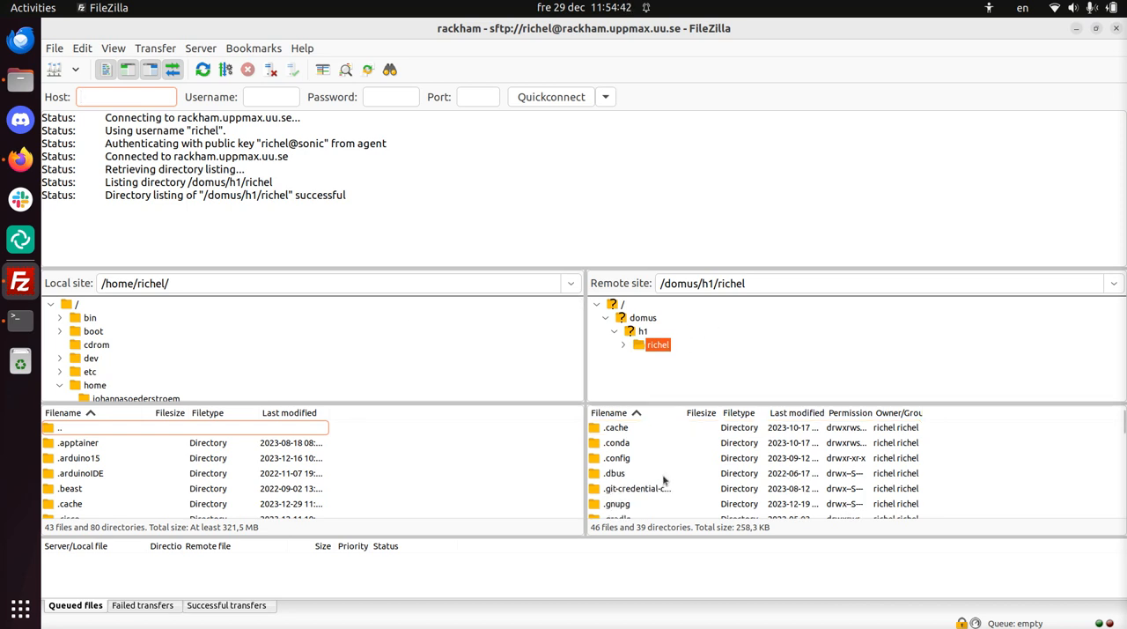
{"action": "scroll", "scroll_direction": "down", "scroll_amount": 3}
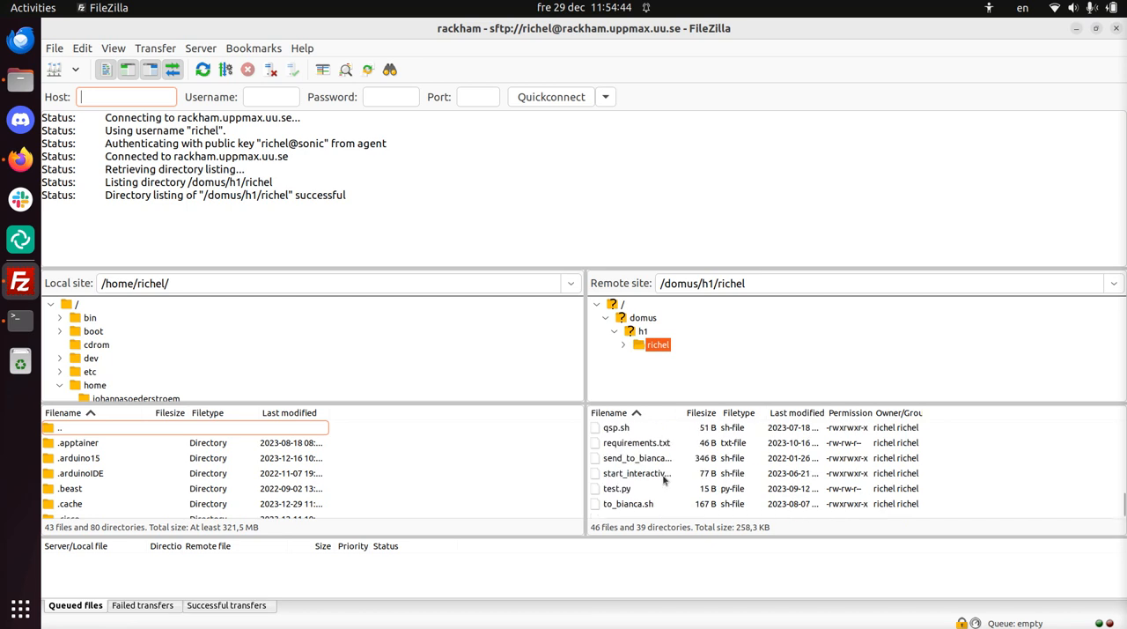
{"action": "mouse_move", "coordinate": [451, 454]}
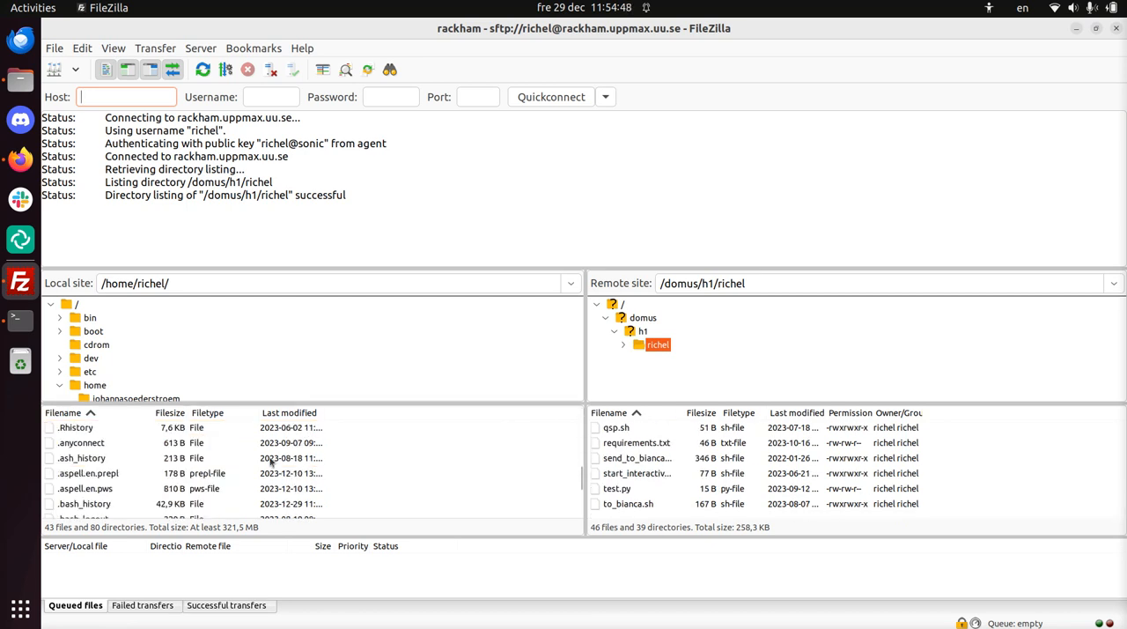
{"action": "scroll", "scroll_direction": "down", "scroll_amount": 3}
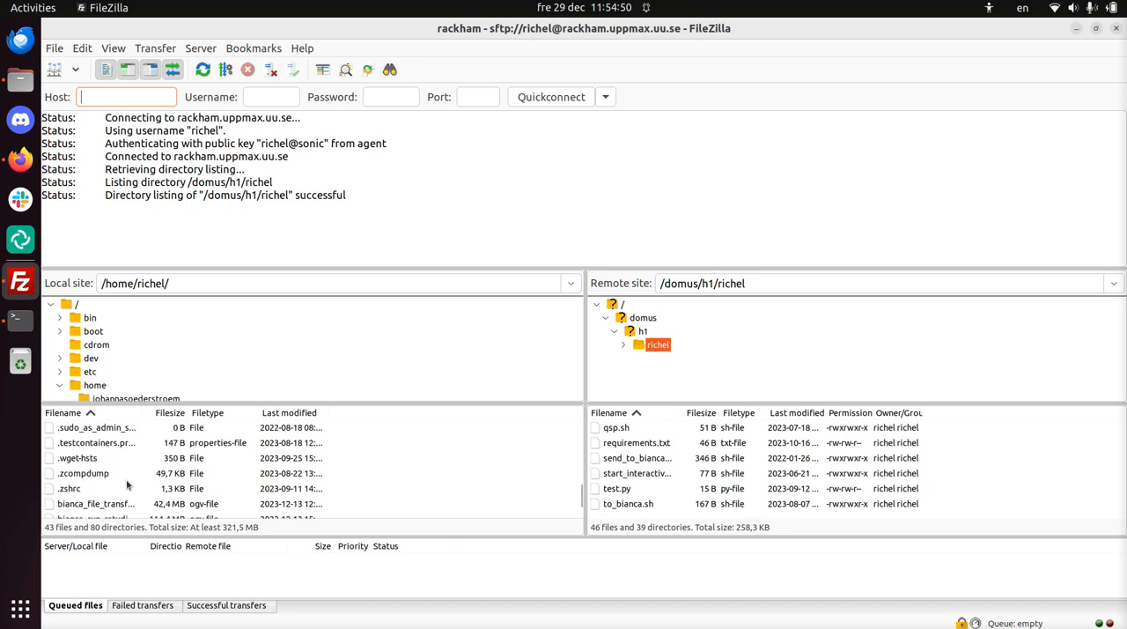
{"action": "scroll", "scroll_direction": "down", "scroll_amount": 3}
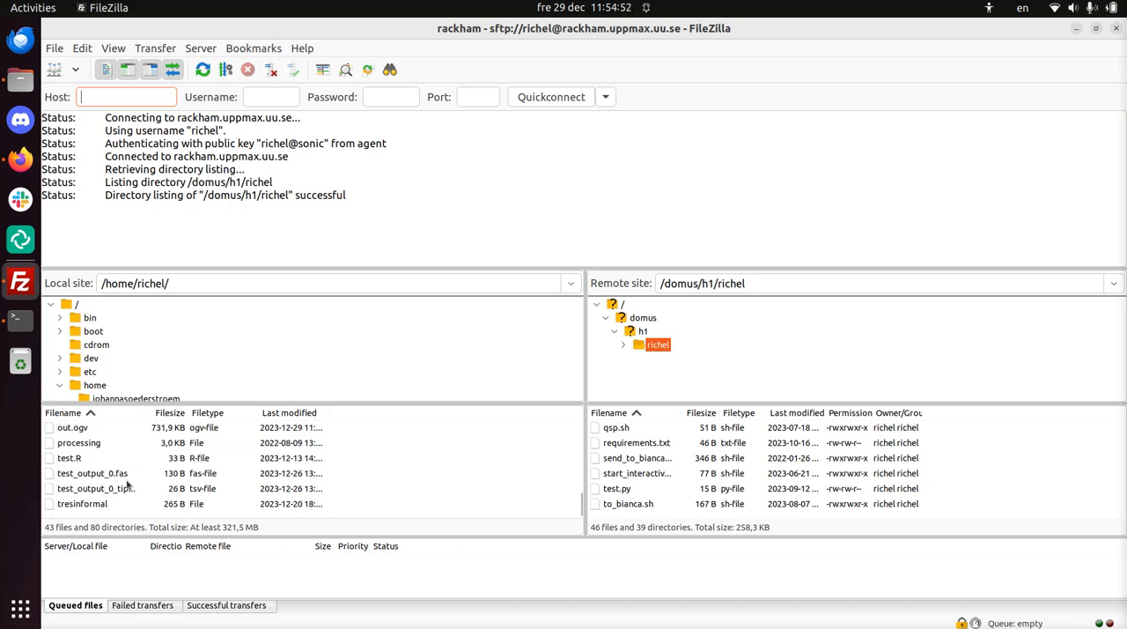
Upload test.R from the local home folder to the Rackham home folder and check it in the remote listing
{"action": "left_click", "coordinate": [70, 458]}
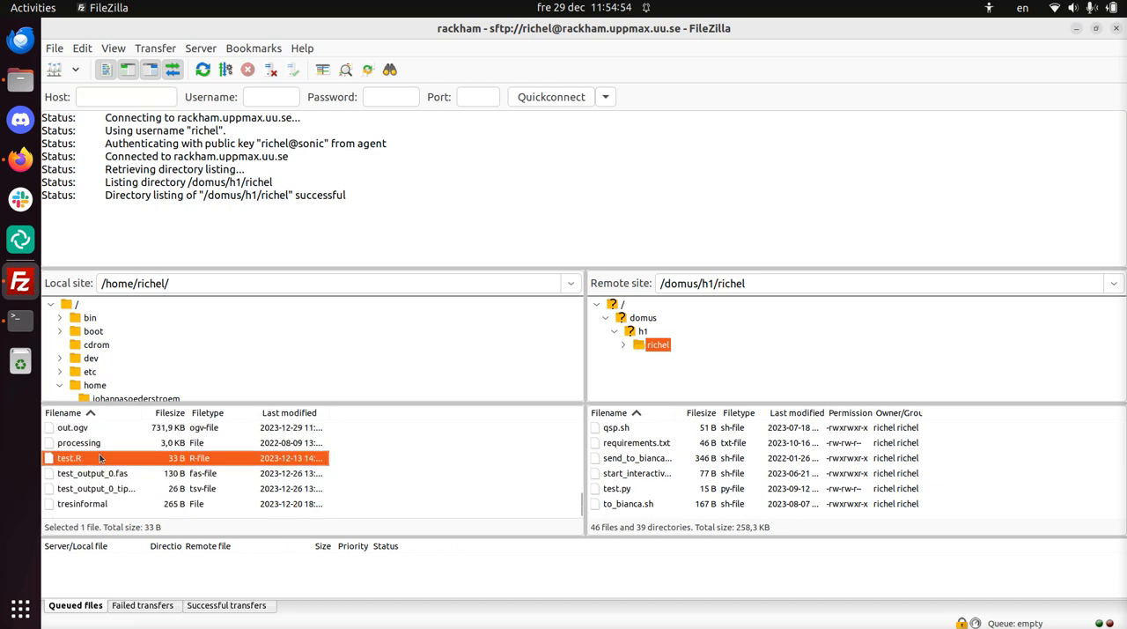
{"action": "mouse_move", "coordinate": [574, 437]}
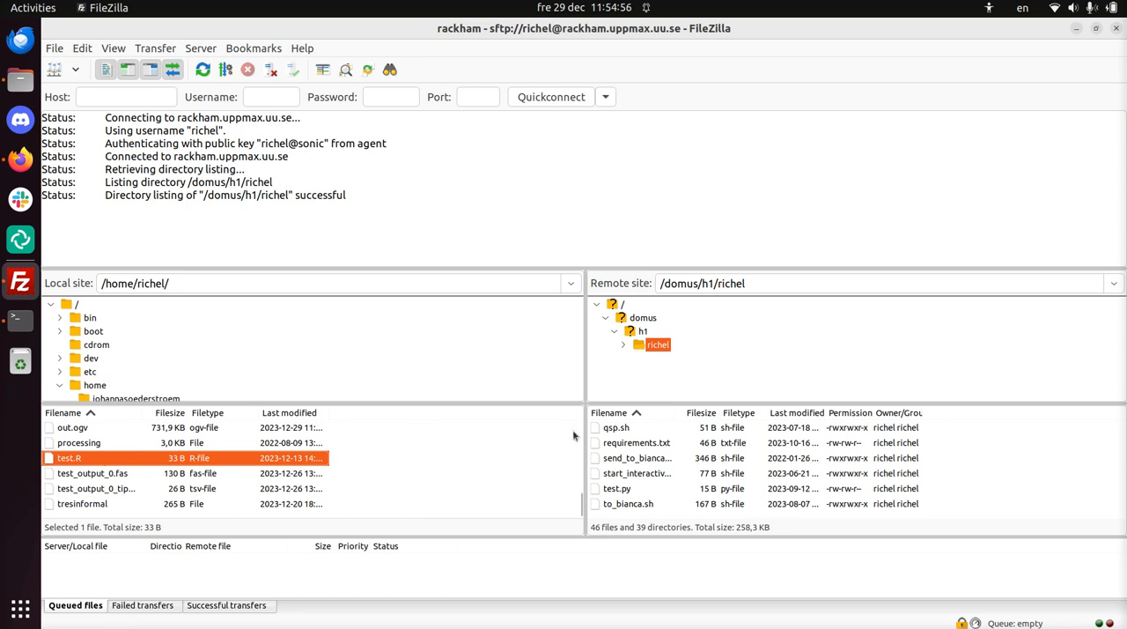
{"action": "right_click", "coordinate": [69, 458]}
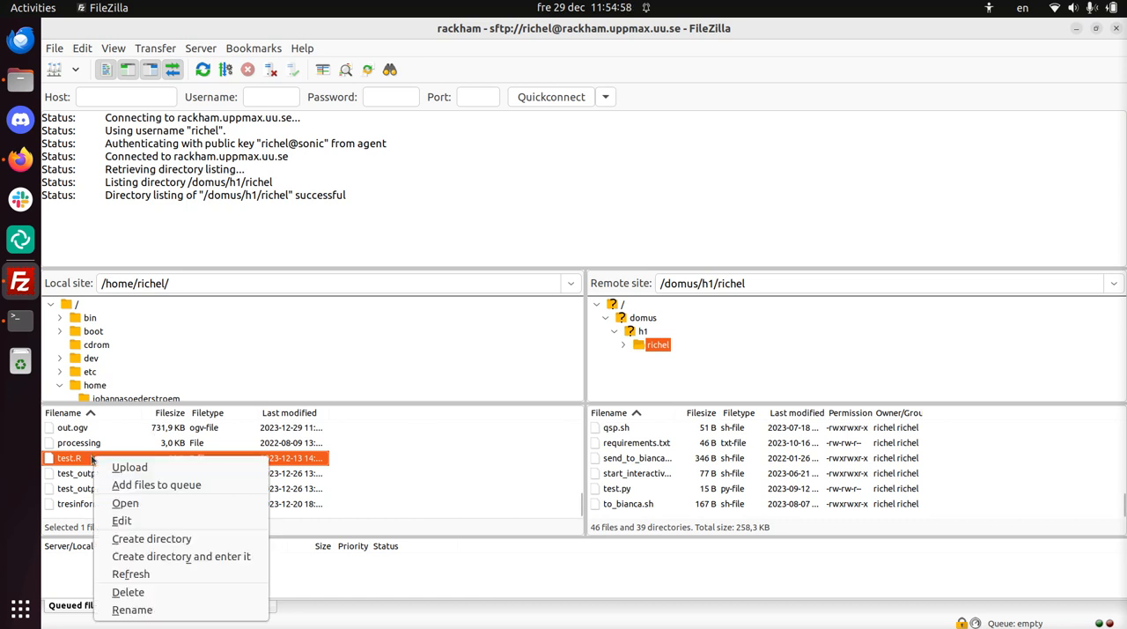
{"action": "mouse_move", "coordinate": [131, 466]}
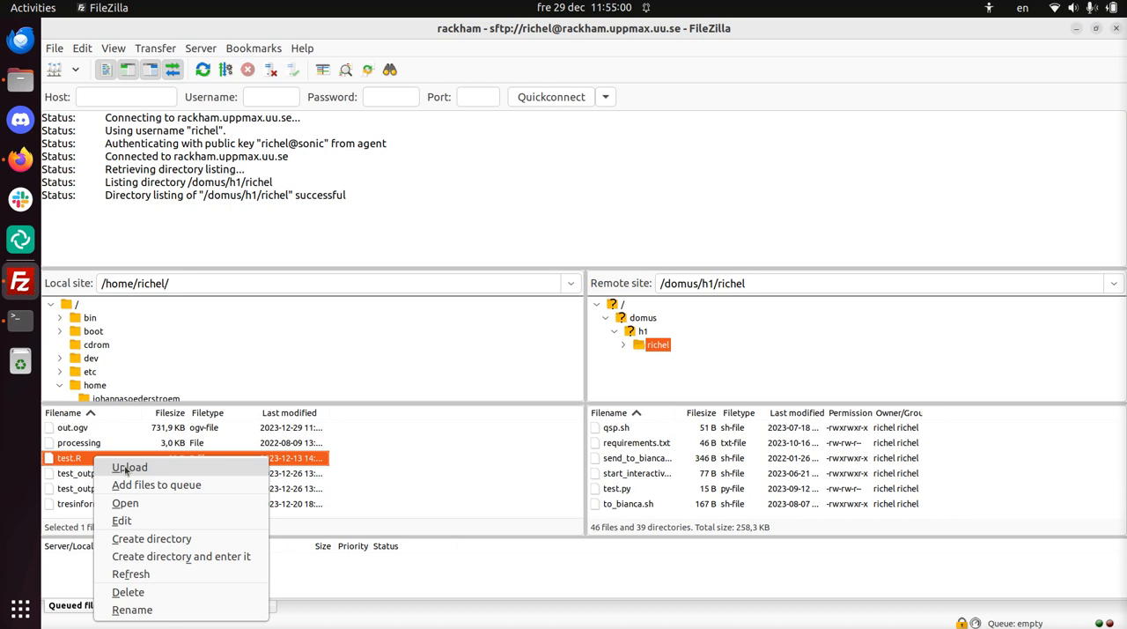
{"action": "left_click", "coordinate": [131, 467]}
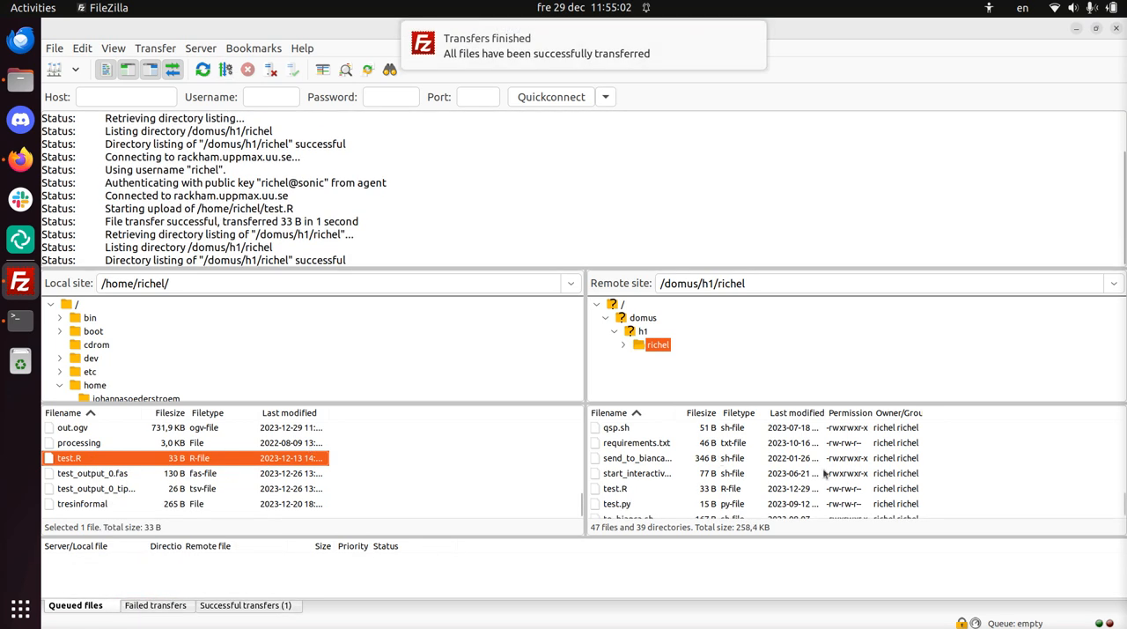
{"action": "left_click", "coordinate": [614, 472]}
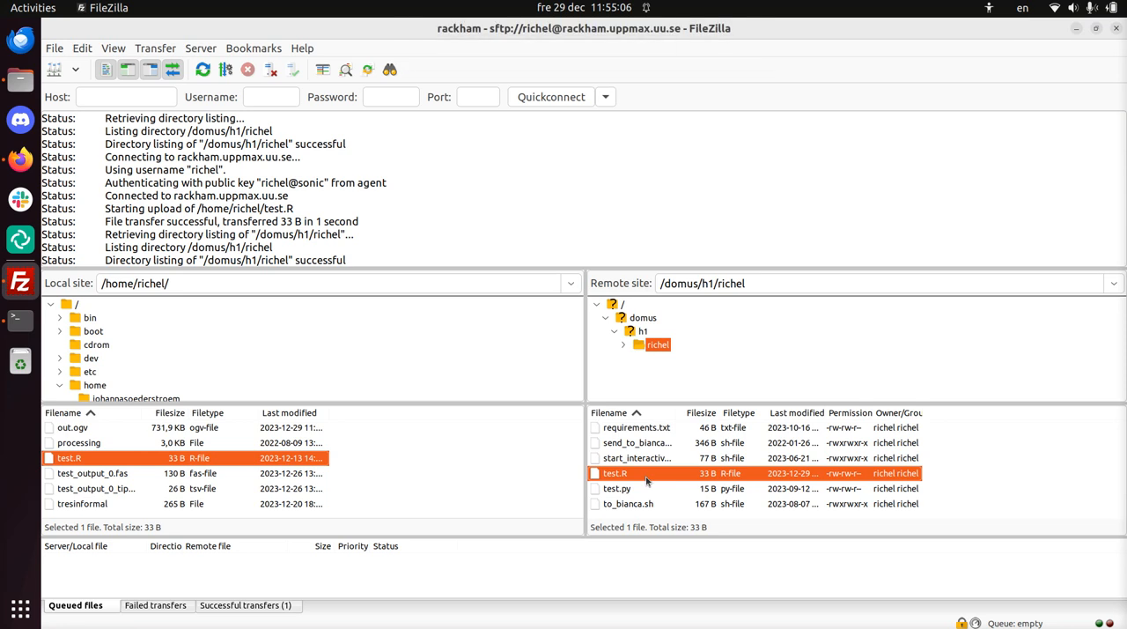
Download test.py from Rackham to the local home folder, then return to the documentation in the browser
{"action": "left_click", "coordinate": [616, 488]}
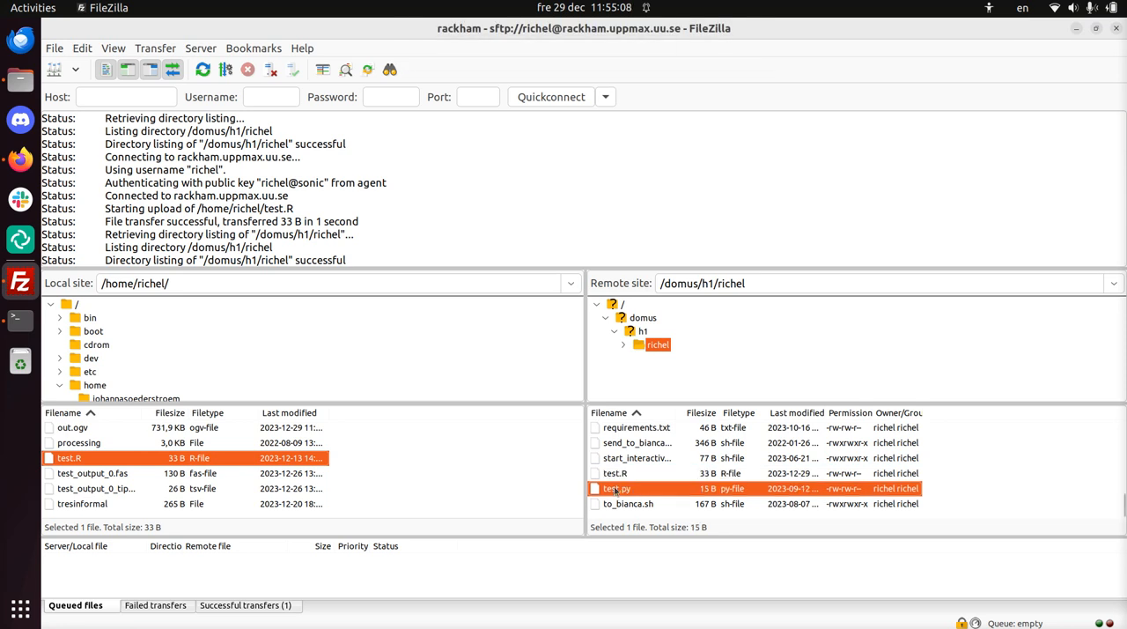
{"action": "mouse_move", "coordinate": [627, 490]}
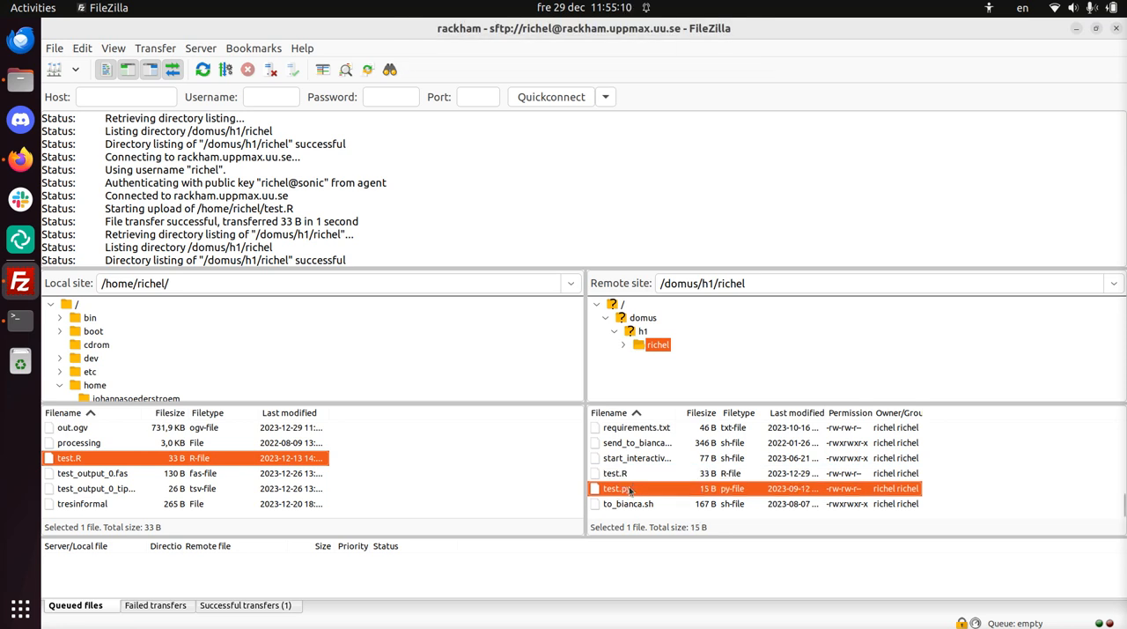
{"action": "right_click", "coordinate": [616, 487]}
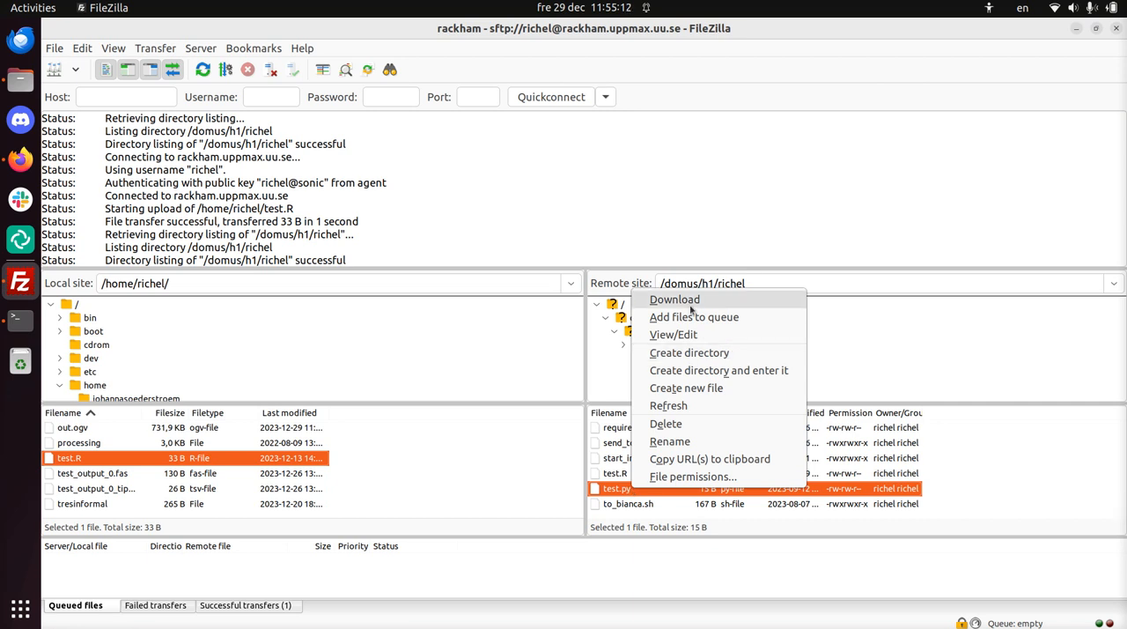
{"action": "left_click", "coordinate": [673, 299]}
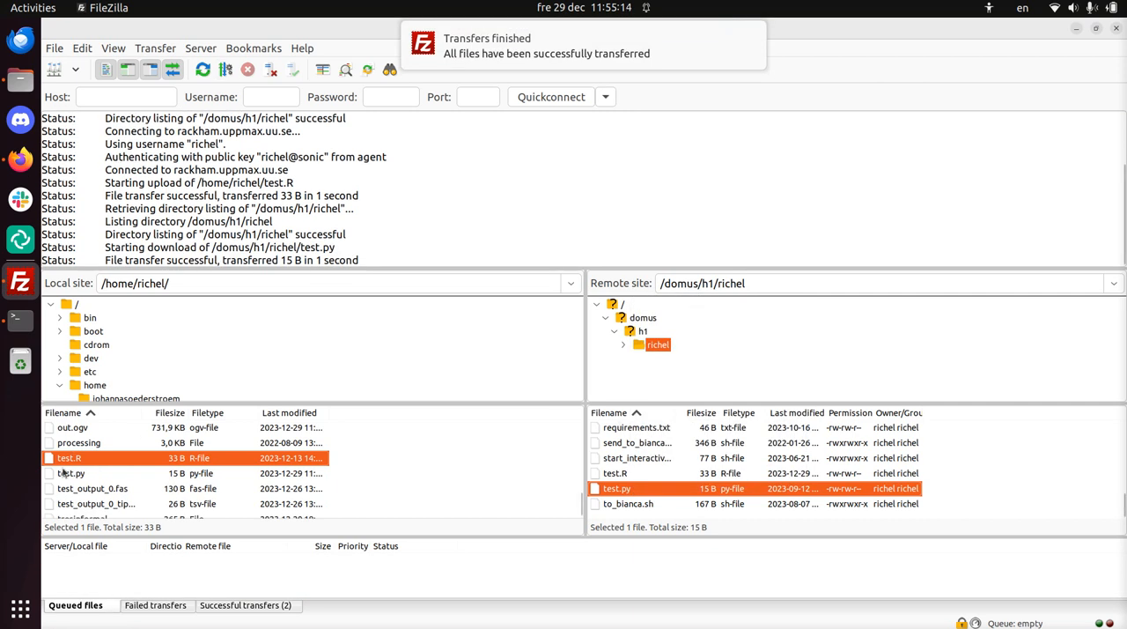
{"action": "left_click", "coordinate": [71, 472]}
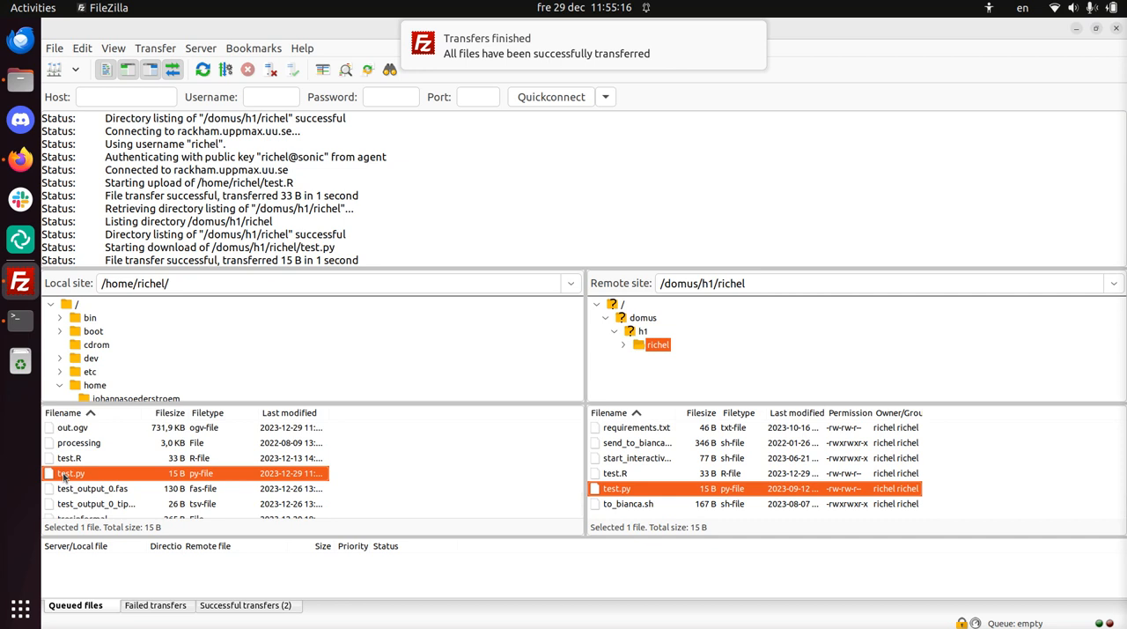
{"action": "left_click", "coordinate": [21, 158]}
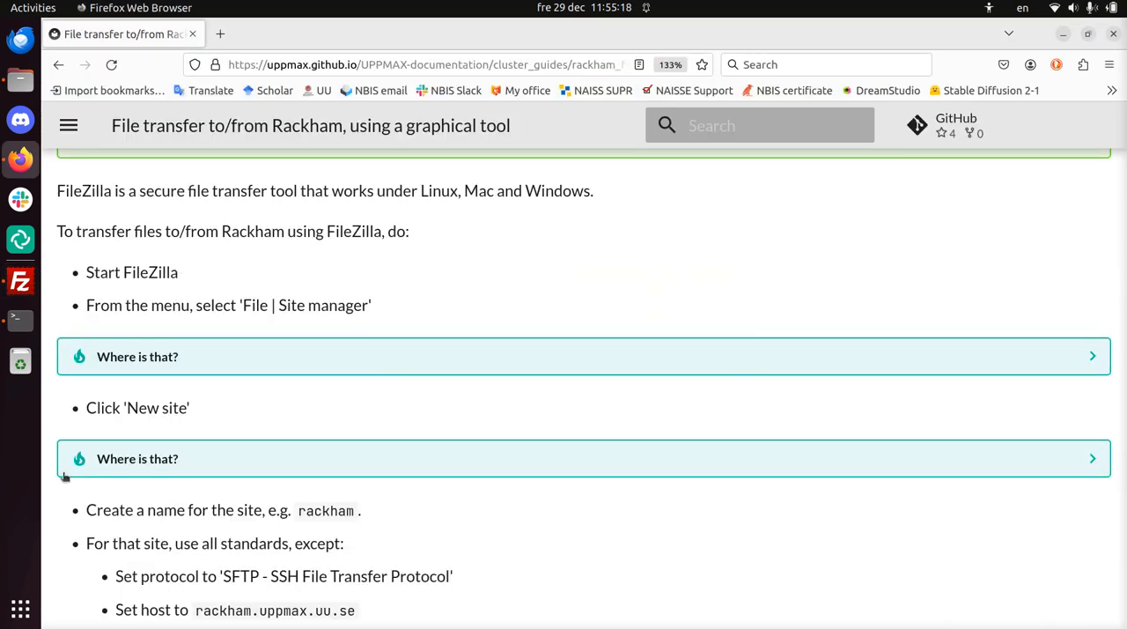
{"action": "scroll", "scroll_direction": "down", "scroll_amount": 3}
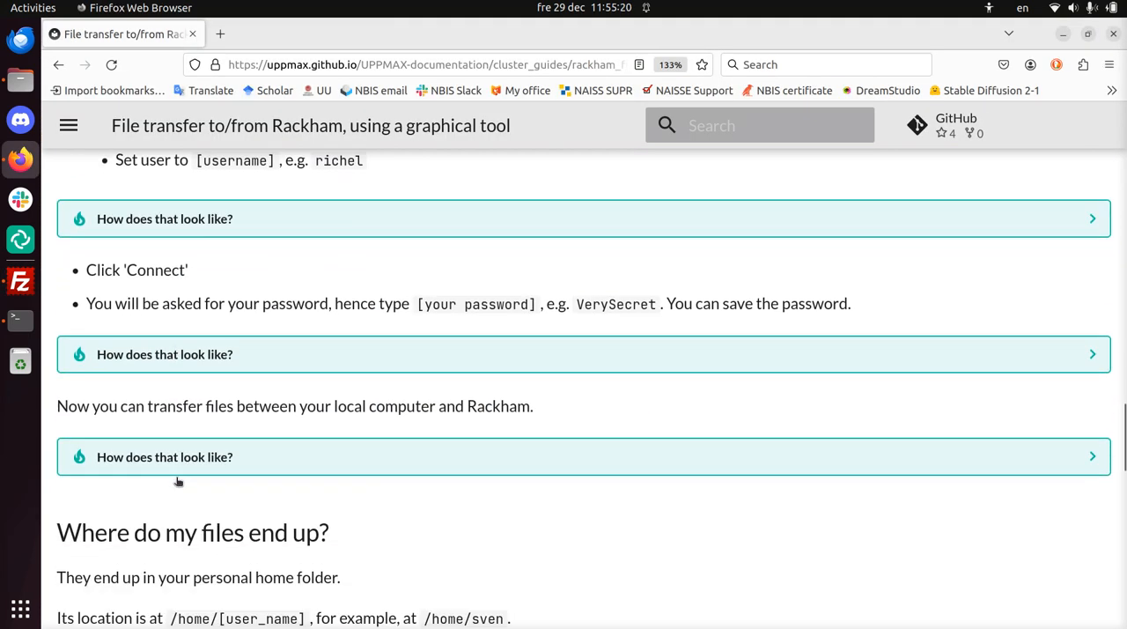
{"action": "scroll", "scroll_direction": "down", "scroll_amount": 3}
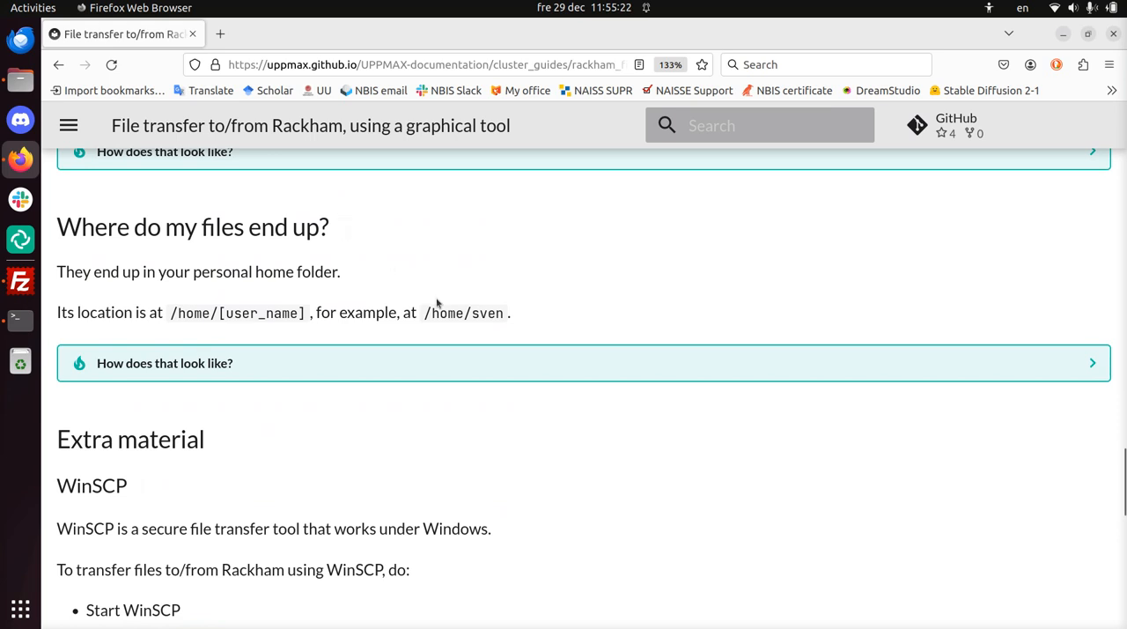
{"action": "scroll", "scroll_direction": "down", "scroll_amount": 3}
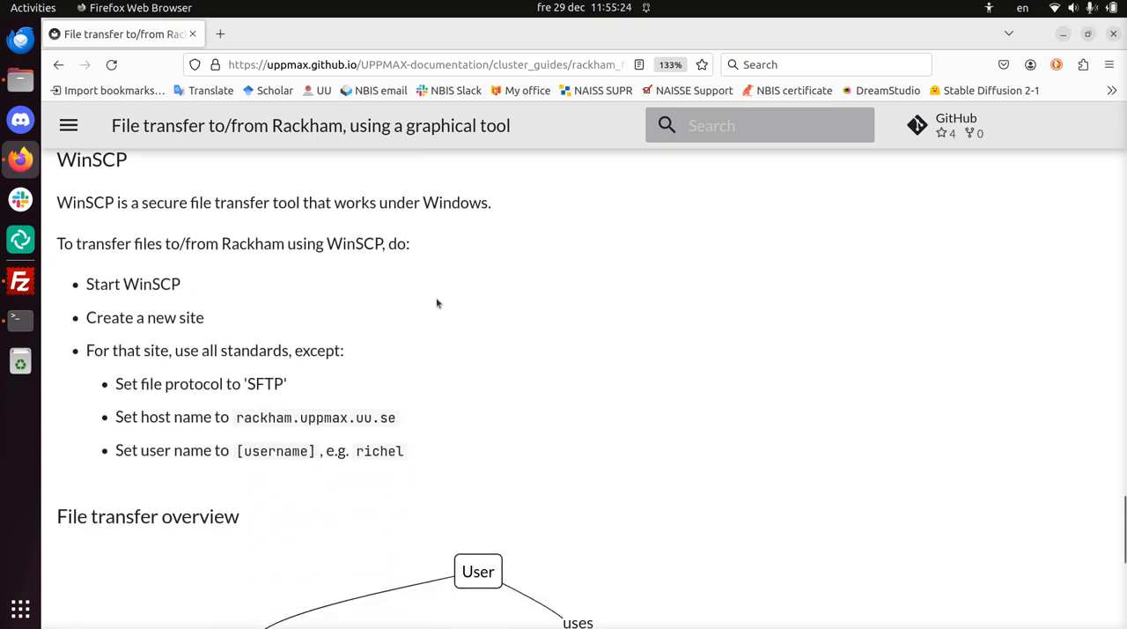
{"action": "scroll", "scroll_direction": "up", "scroll_amount": 3}
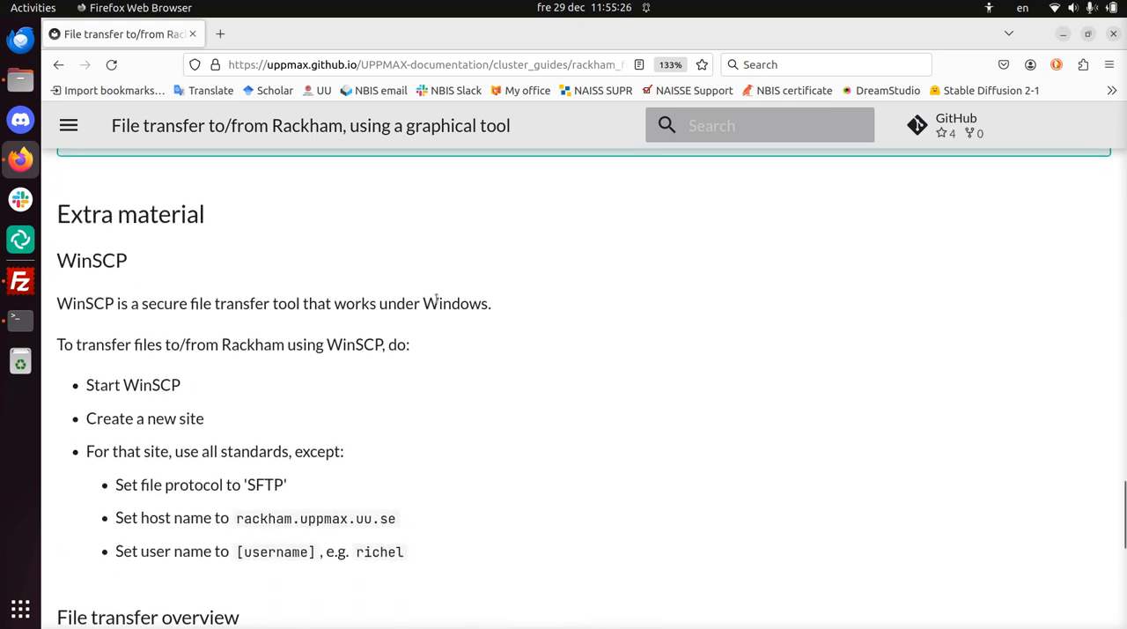
{"action": "scroll", "scroll_direction": "up", "scroll_amount": 3}
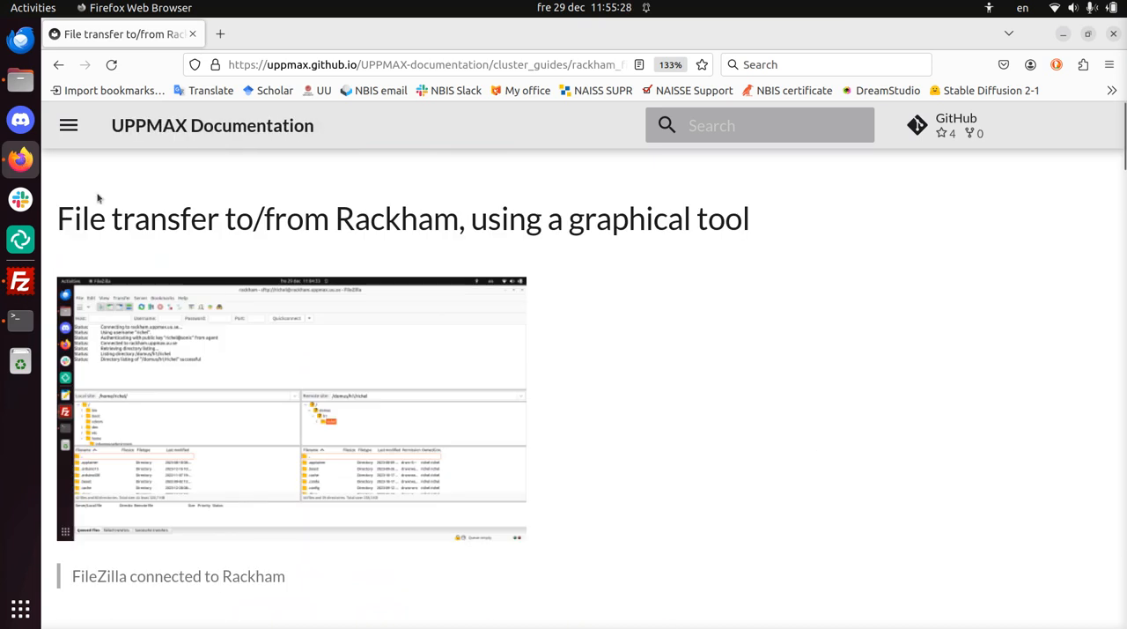
{"action": "mouse_move", "coordinate": [727, 247]}
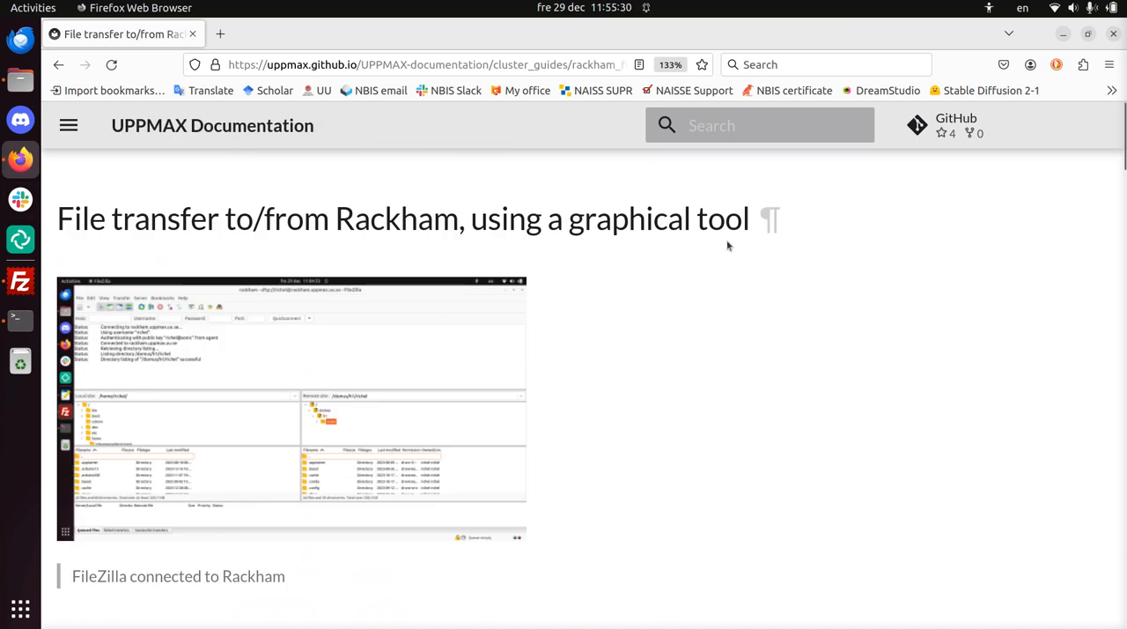